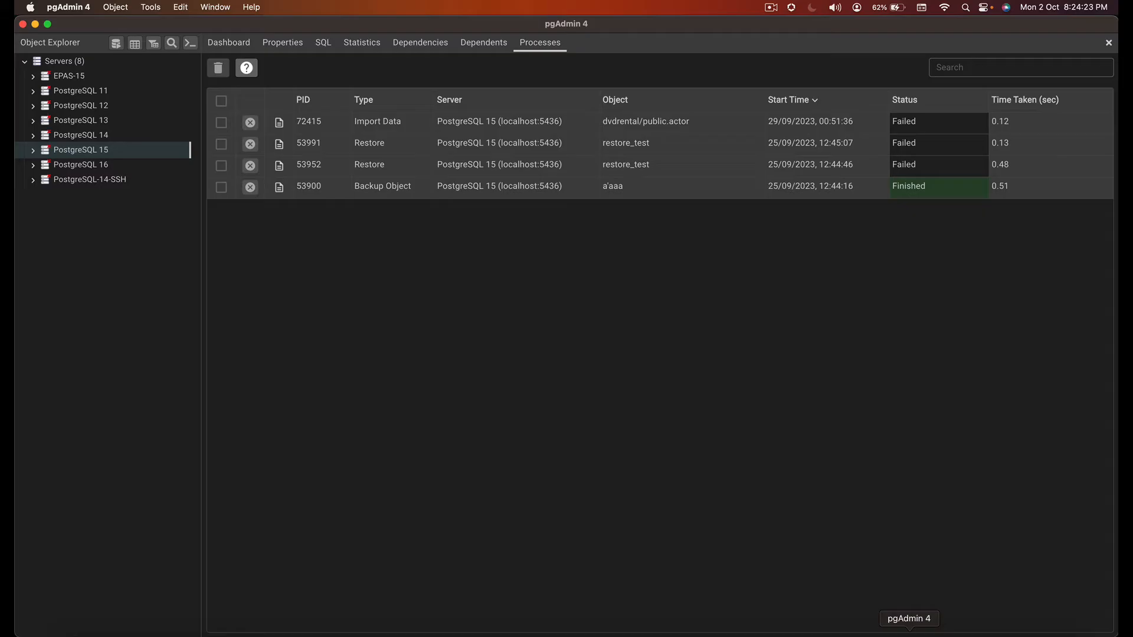
mouse_move(154, 219)
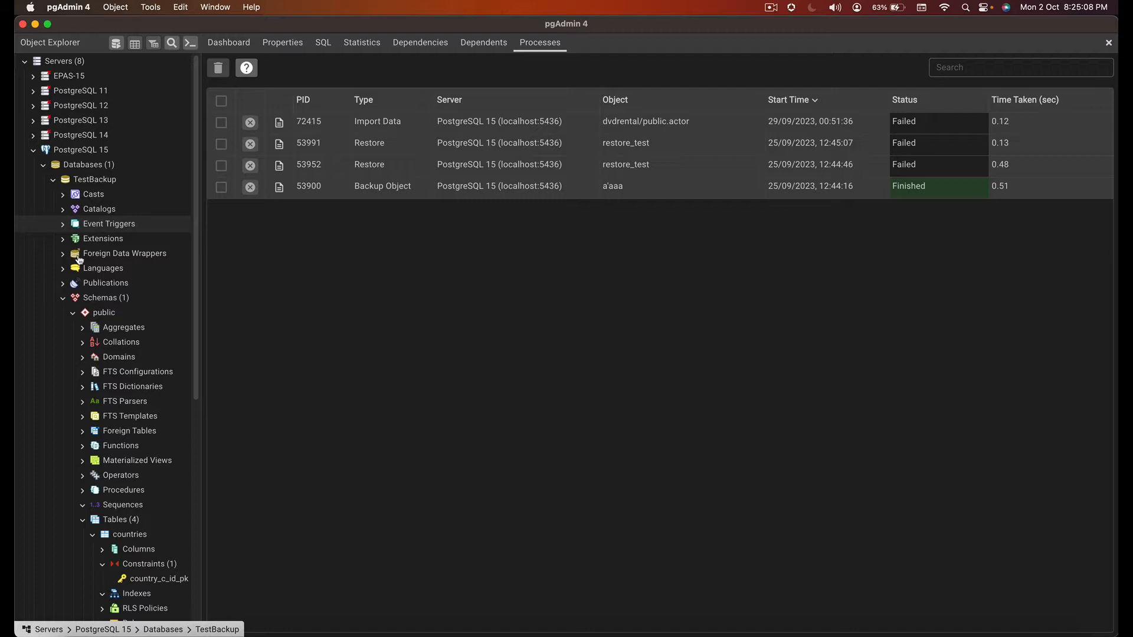
Expand the PostgreSQL 15 tree to TestBackup's public schema and select TestBackup.
scroll("down", 3)
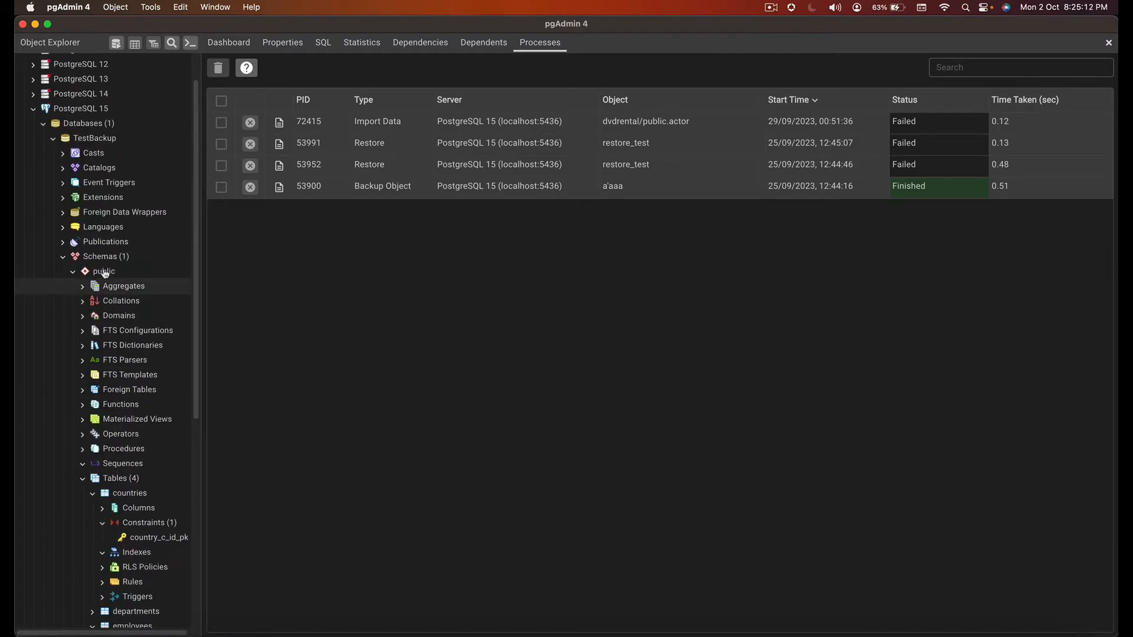
left_click(95, 138)
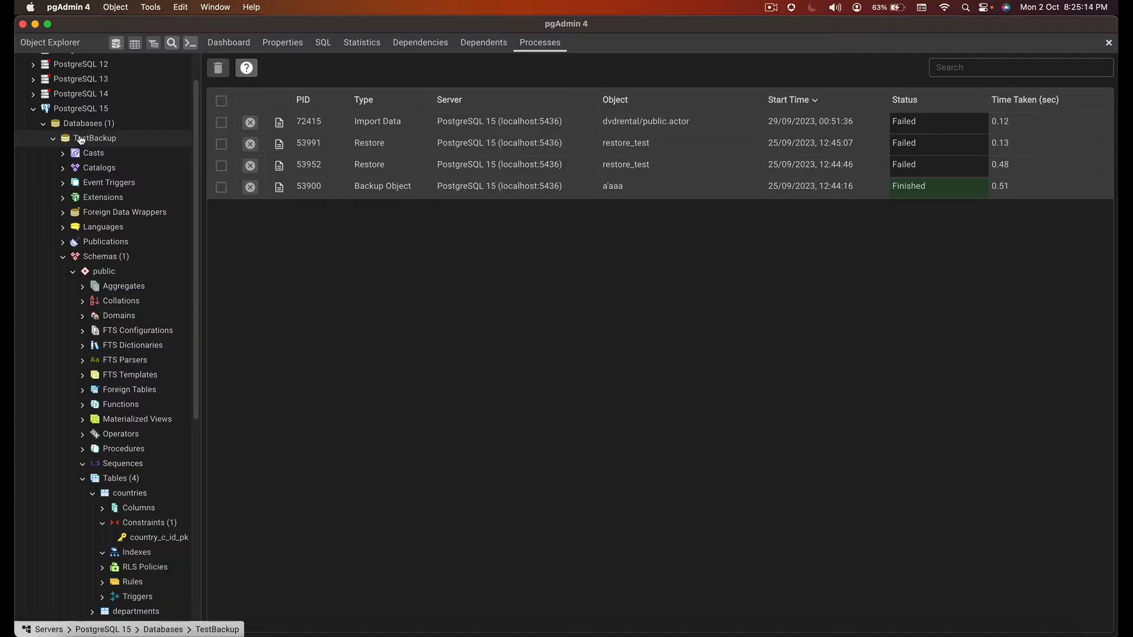
left_click(94, 138)
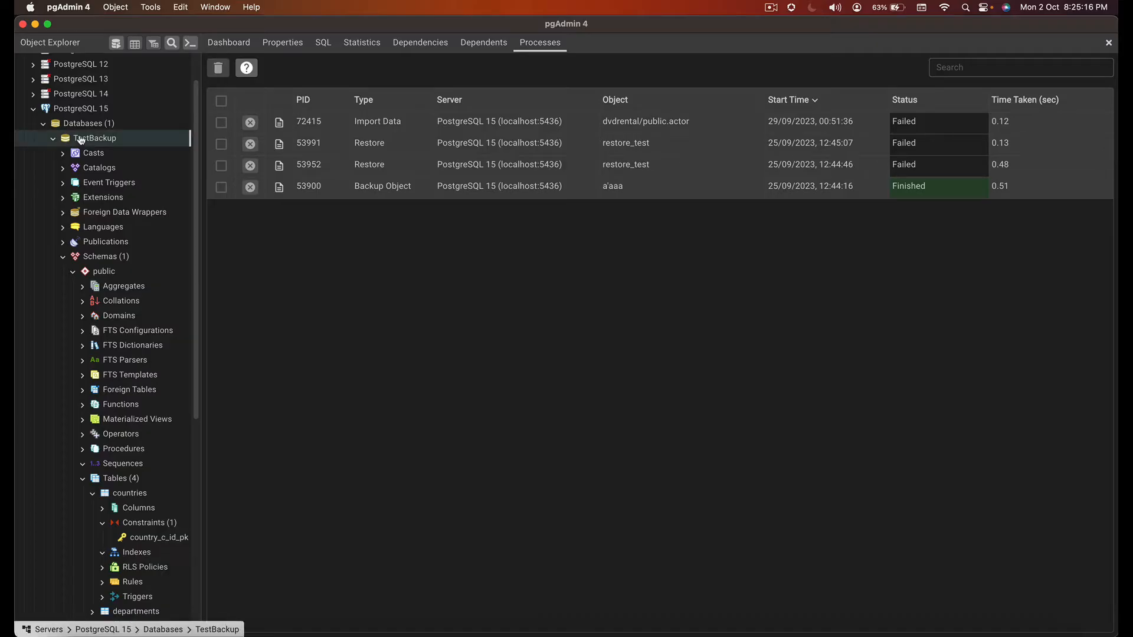
Start a backup of TestBackup, set its output file, and review the public tables it includes.
right_click(94, 138)
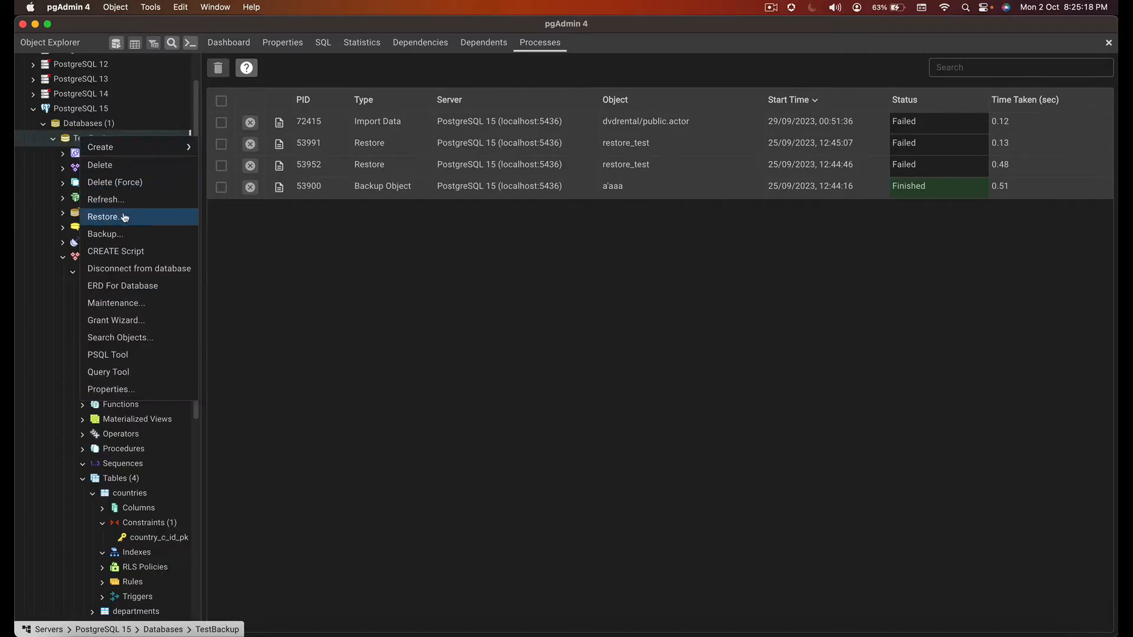
left_click(105, 233)
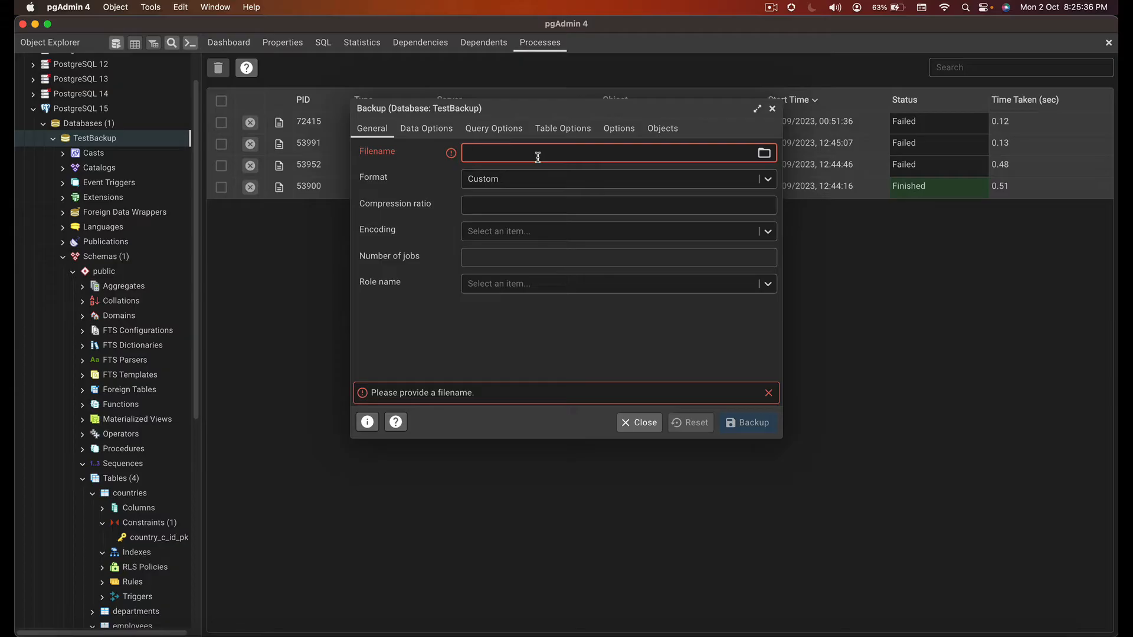
left_click(614, 152)
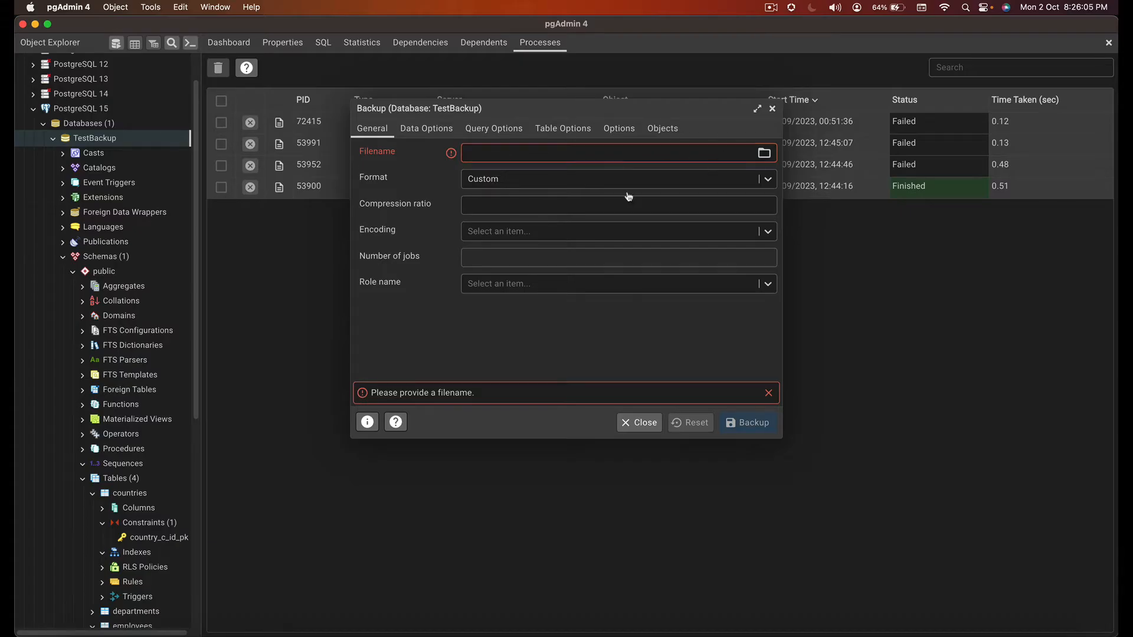
left_click(764, 152)
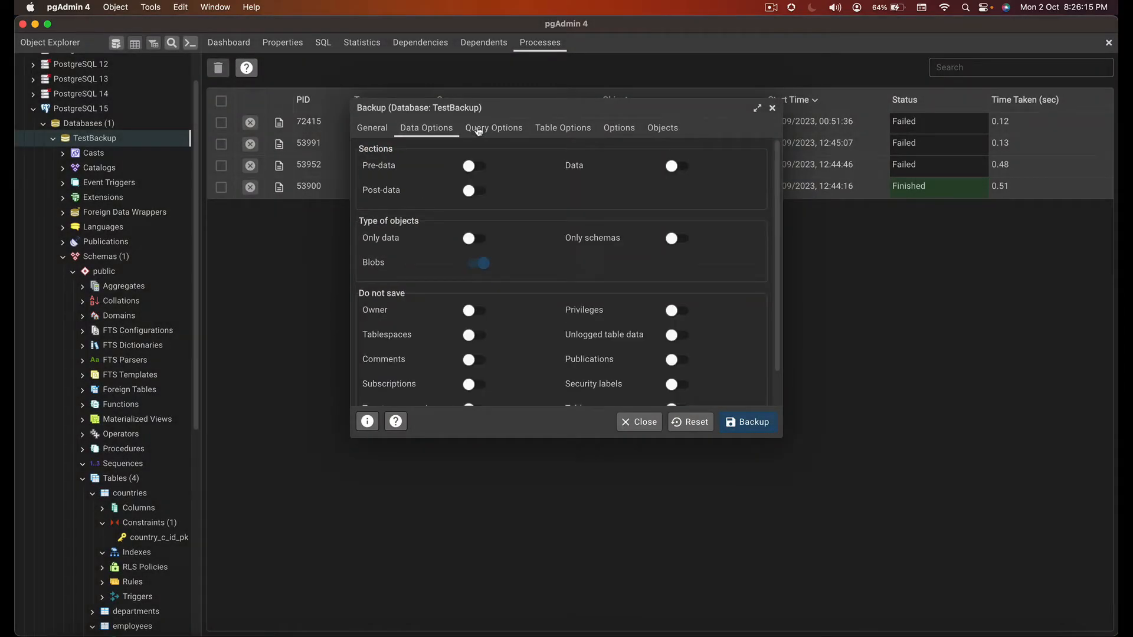
left_click(662, 128)
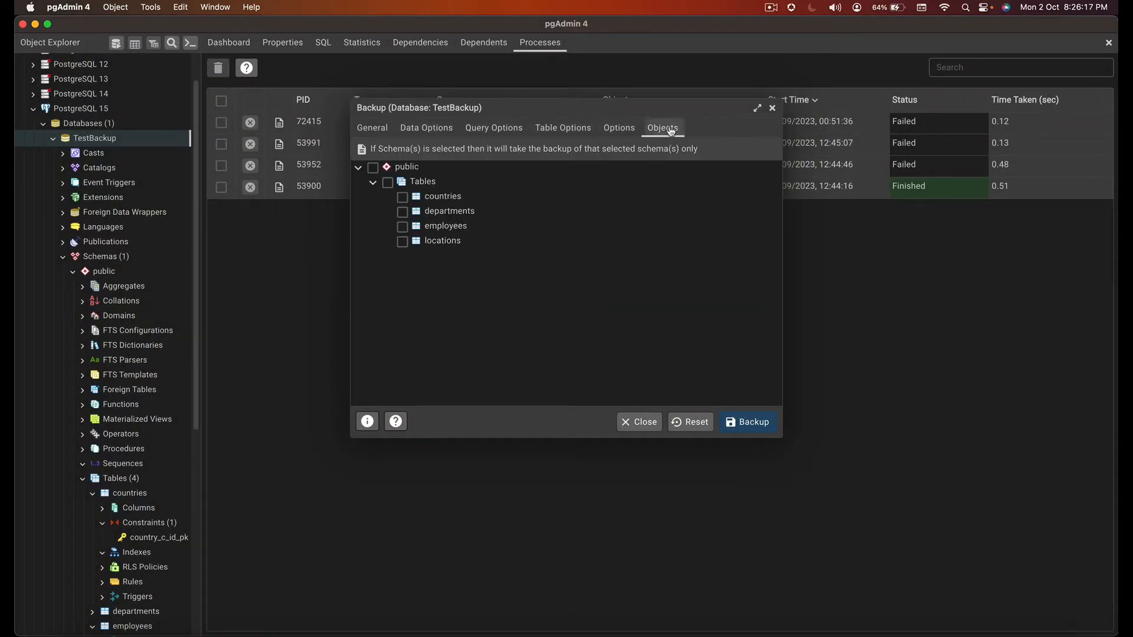
Run the TestBackup backup, confirm it finished in 0.46 seconds, and close its log.
left_click(749, 421)
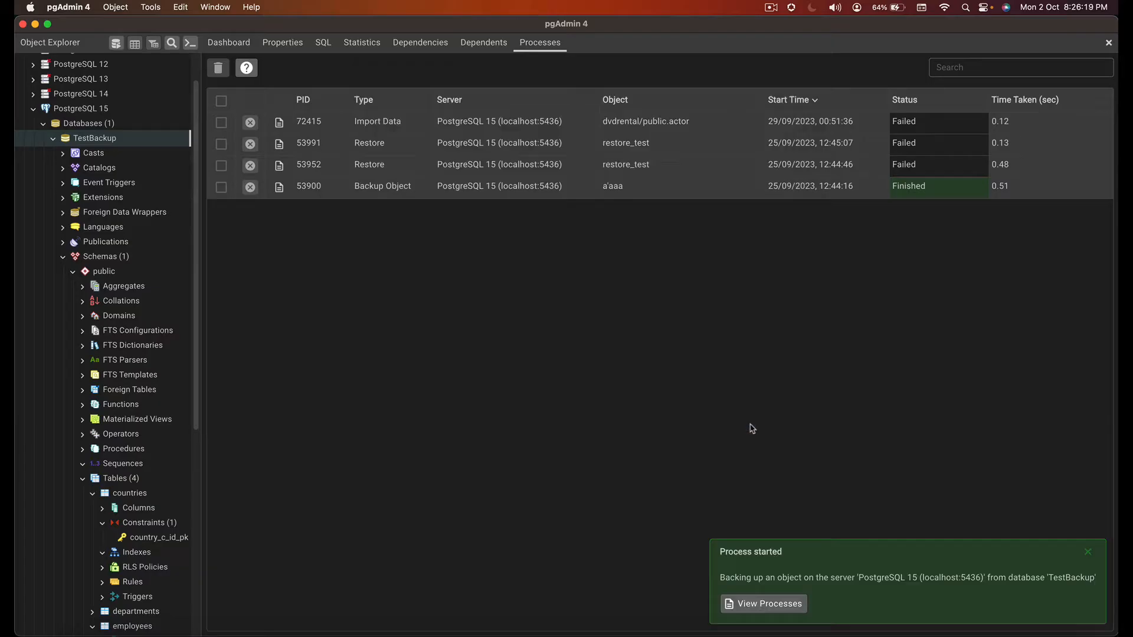
left_click(768, 603)
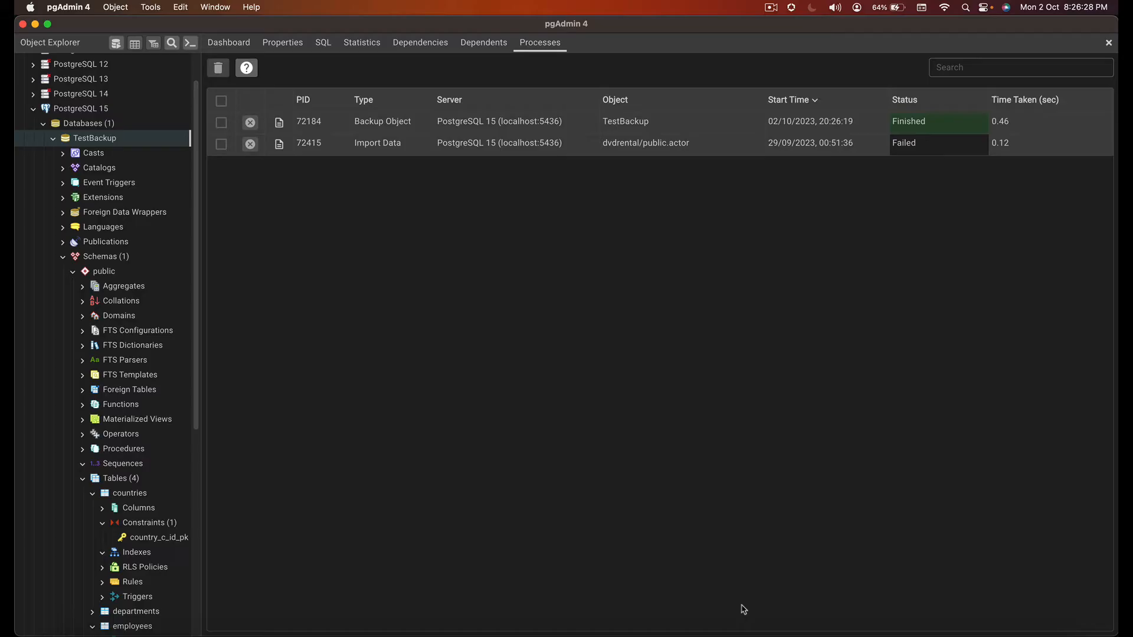
mouse_move(280, 122)
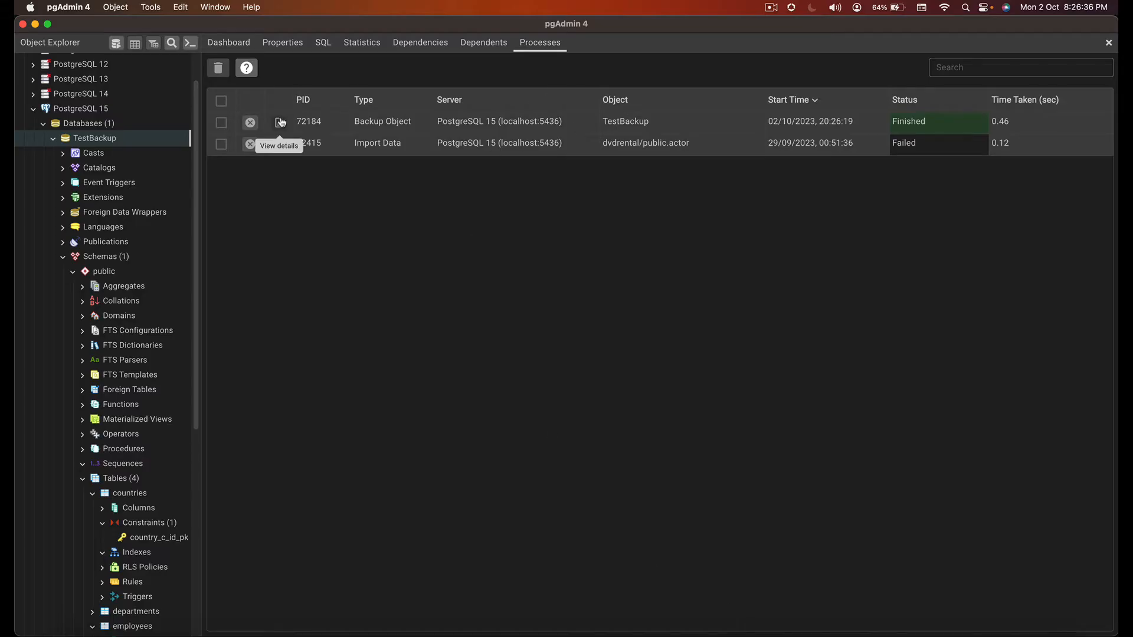
left_click(280, 121)
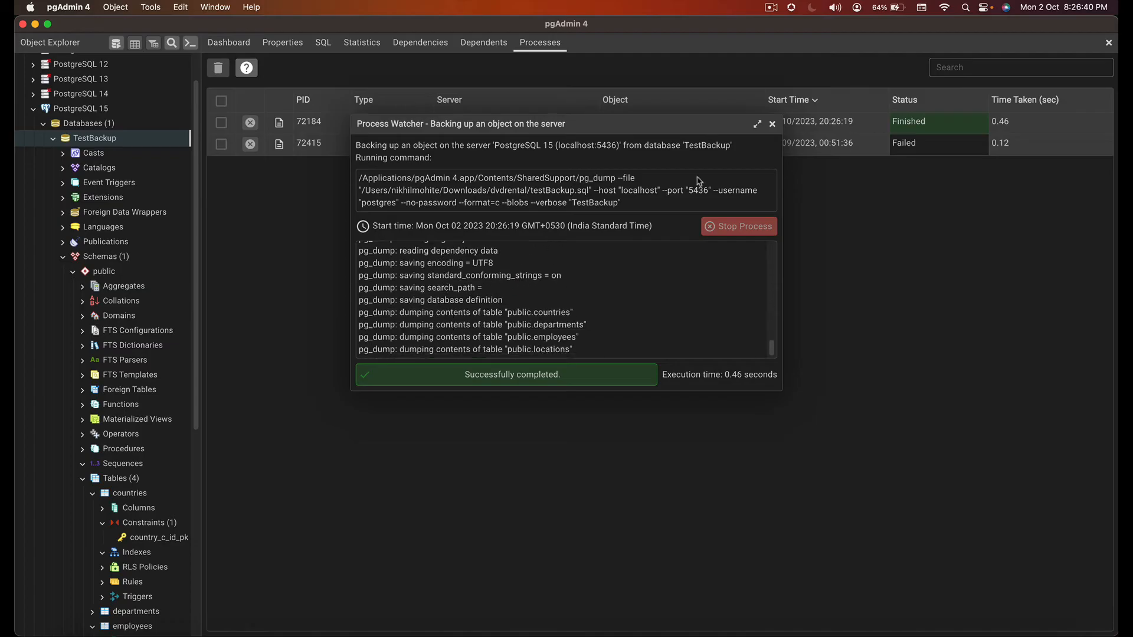
left_click(772, 124)
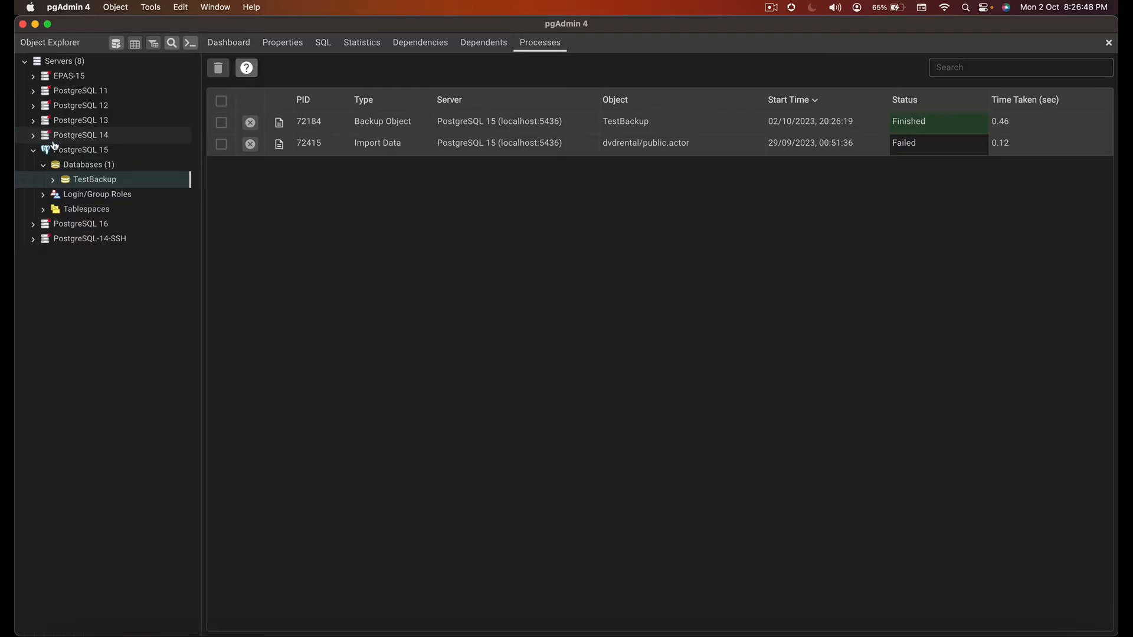
Create a new empty database named RestoreBackup under PostgreSQL 15 and select it.
right_click(95, 179)
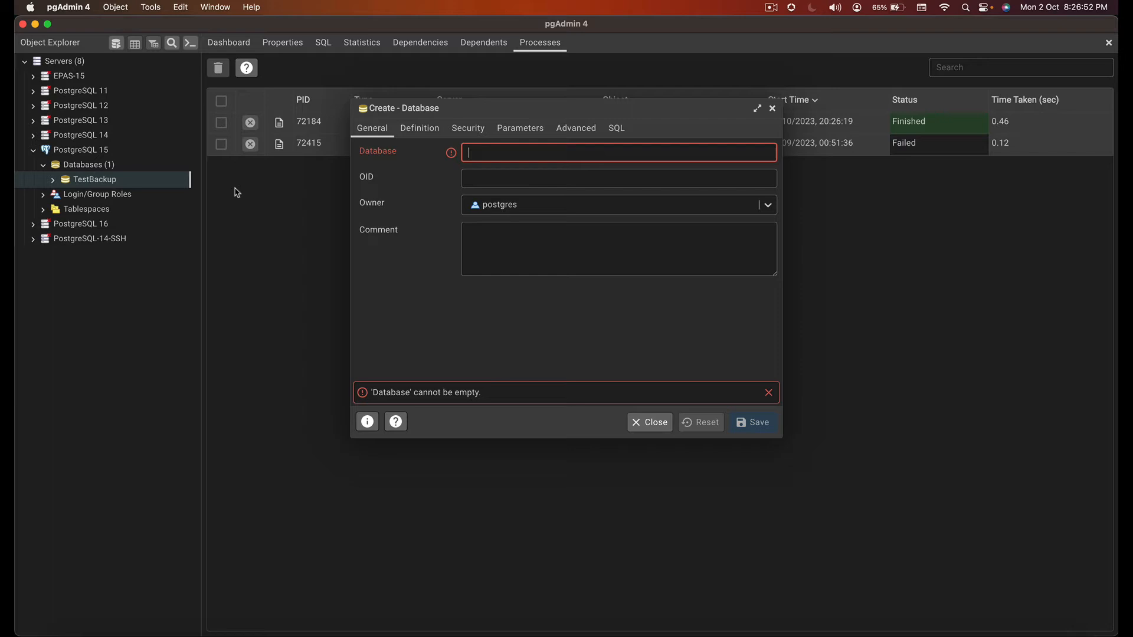
type("RestoreBacku")
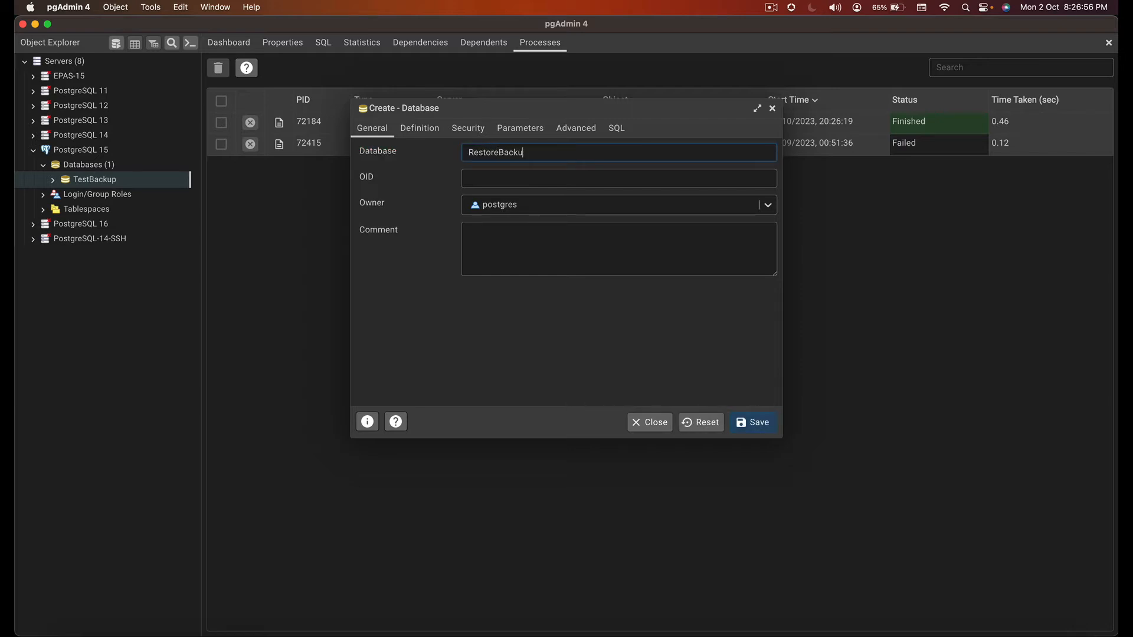
left_click(753, 423)
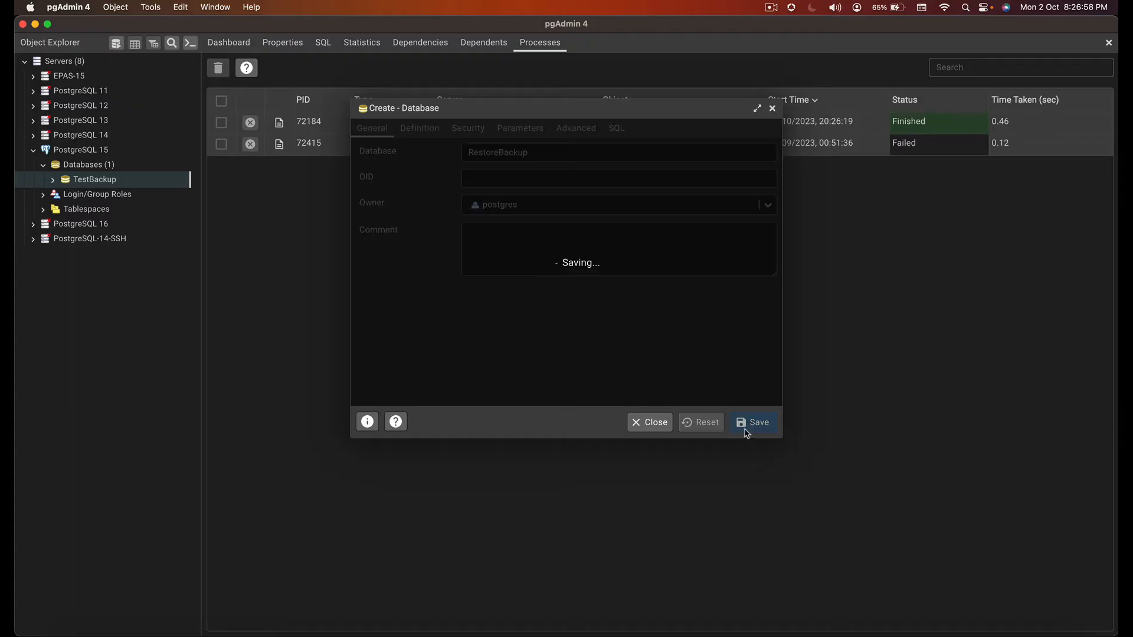
left_click(753, 423)
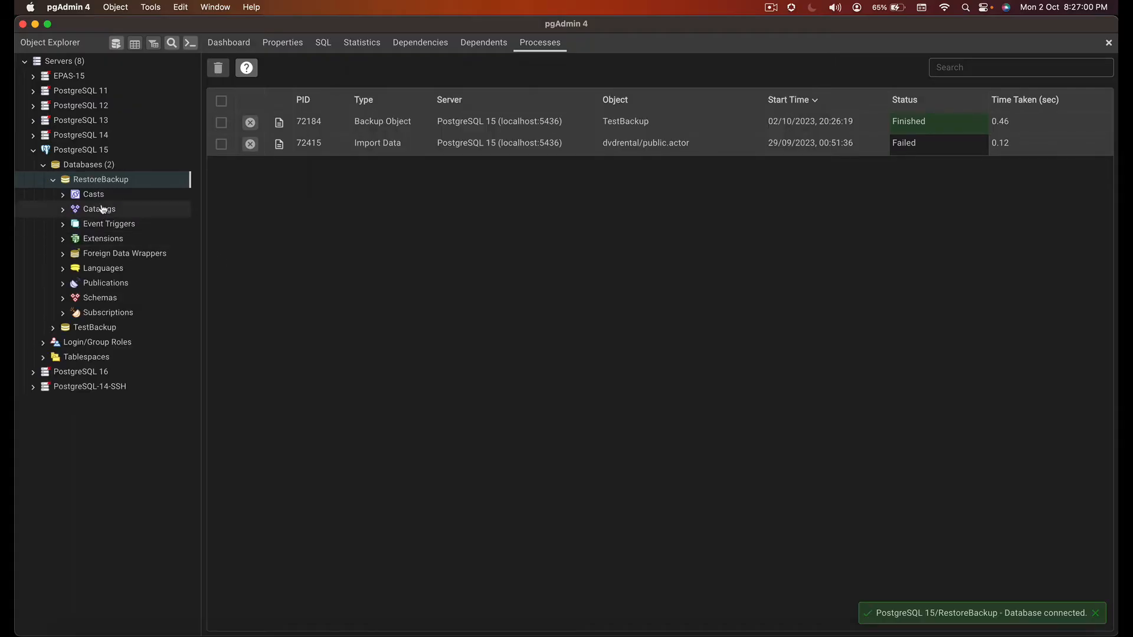
left_click(102, 179)
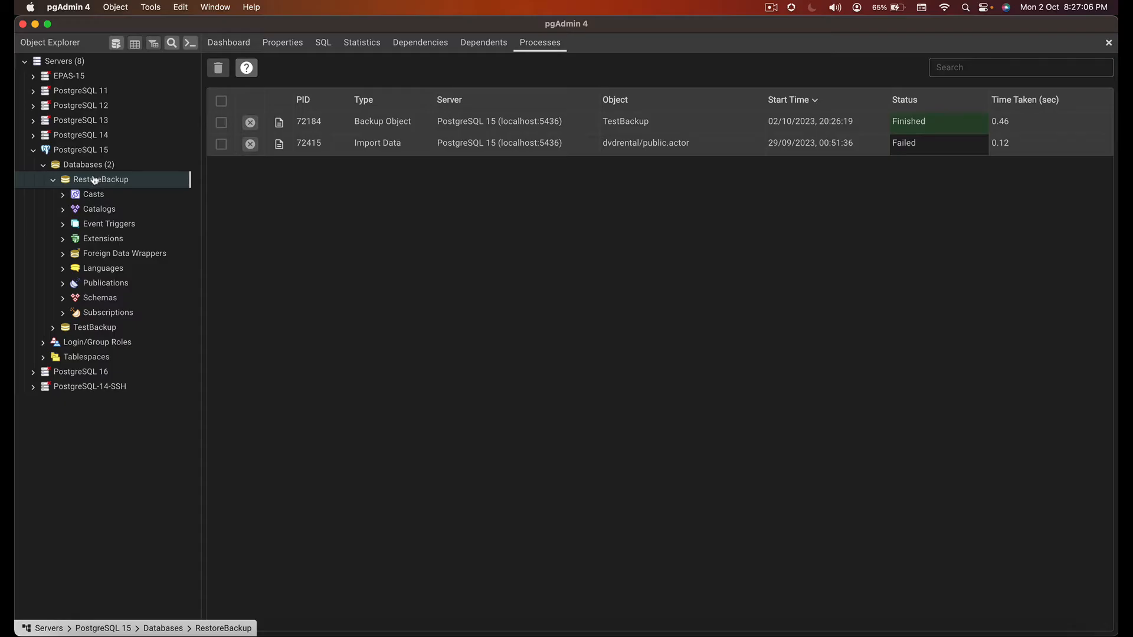
Start a restore into RestoreBackup with the format set to Custom or tar.
right_click(99, 180)
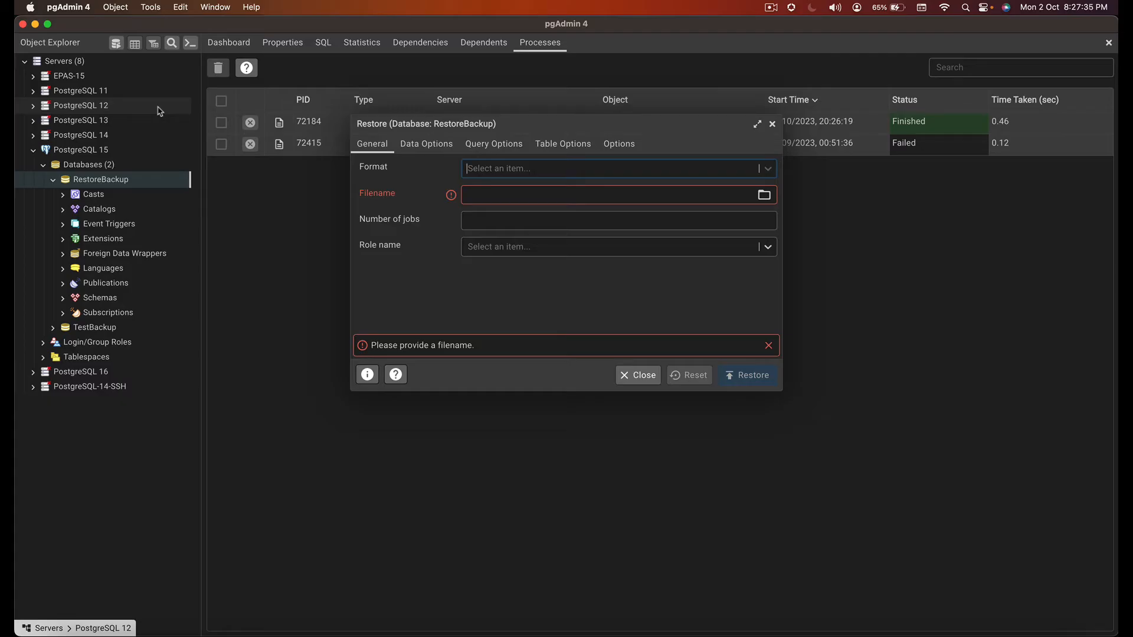
mouse_move(543, 169)
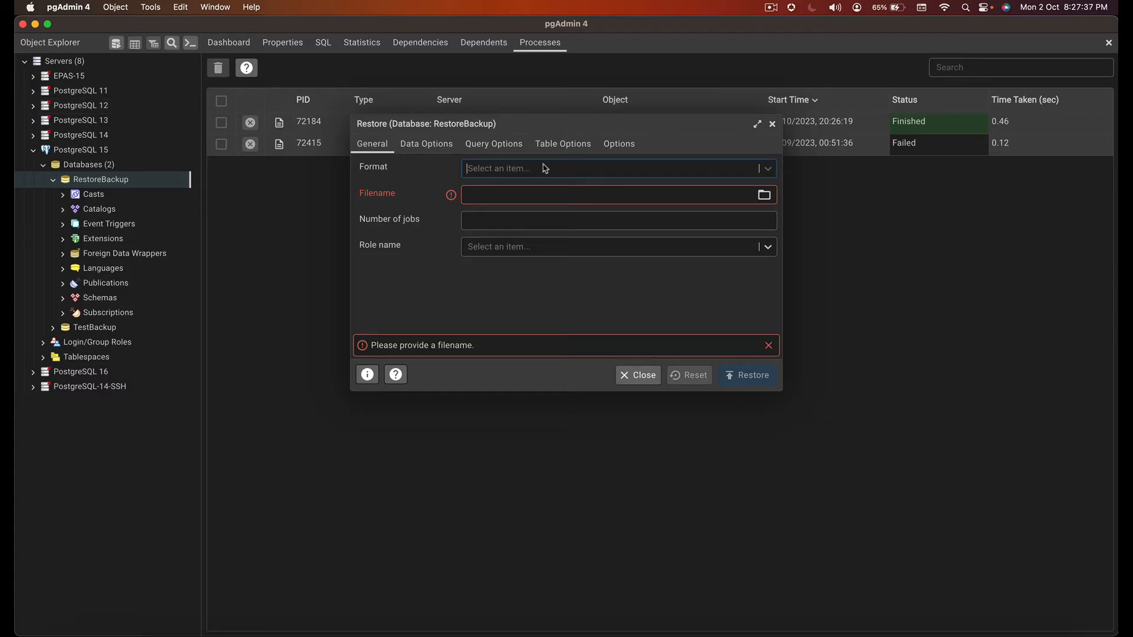
left_click(616, 169)
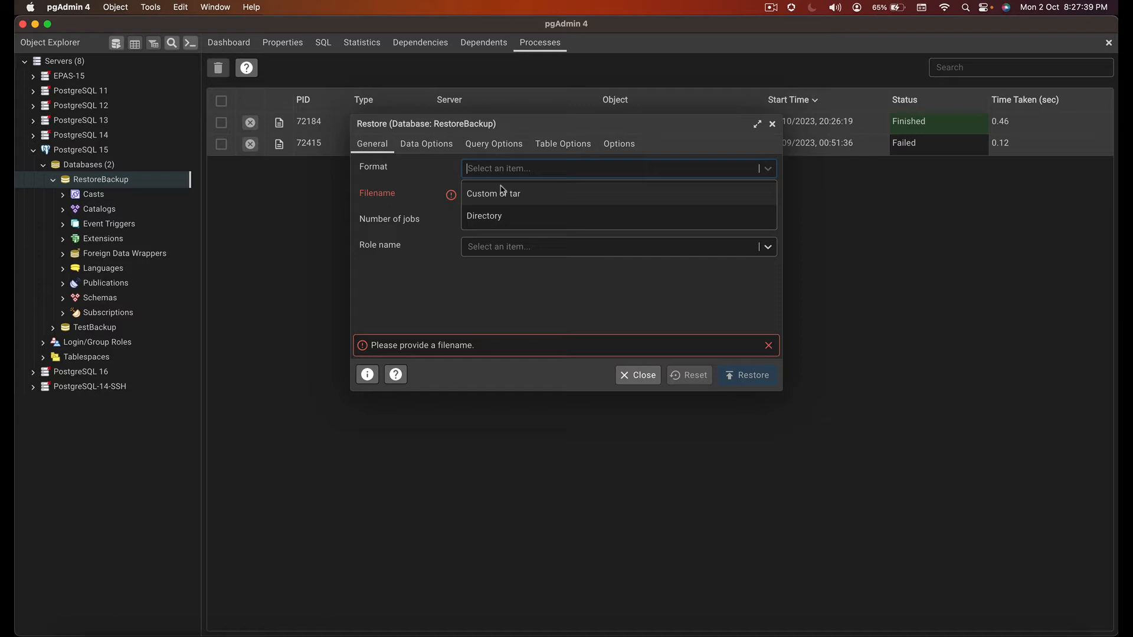
left_click(493, 193)
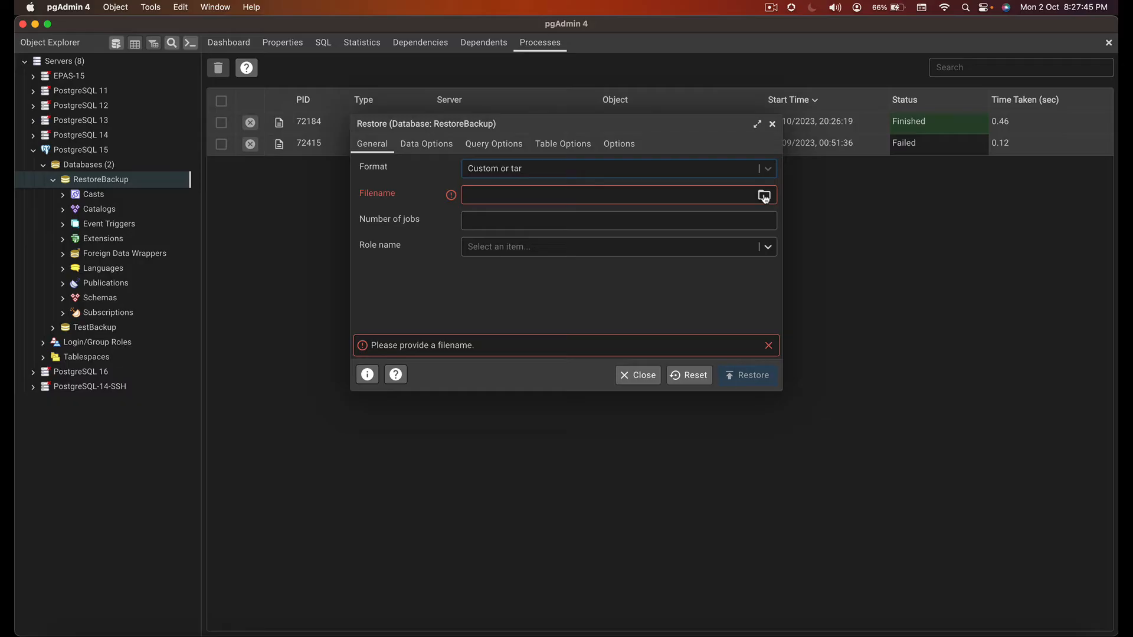
Choose testBackup.sql from the dvdrental folder as the restore source.
left_click(764, 194)
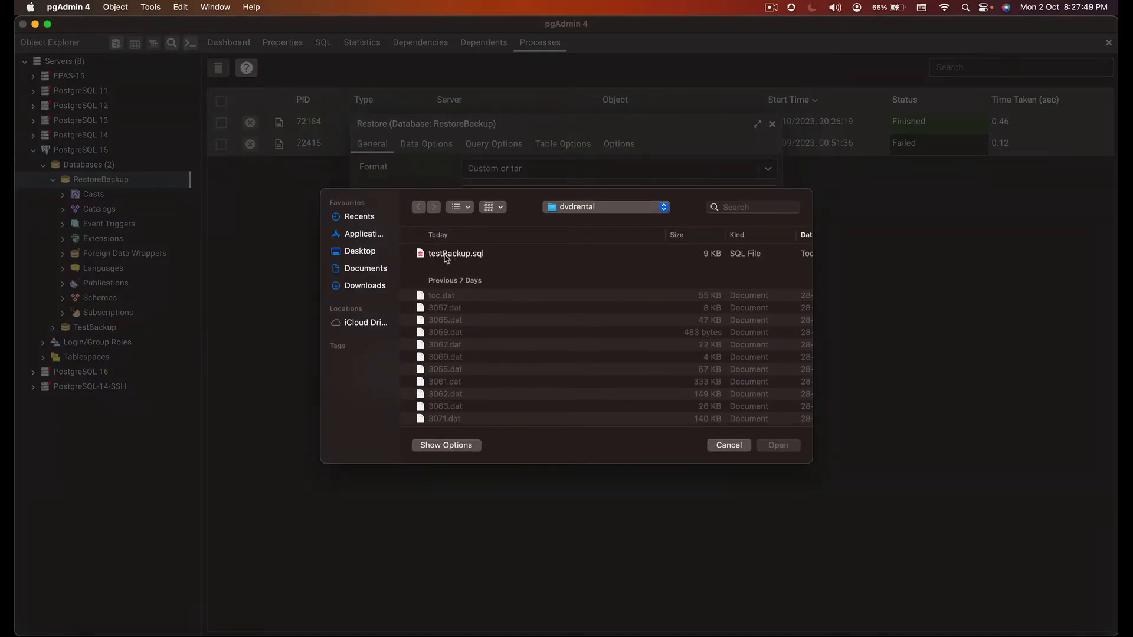
left_click(456, 253)
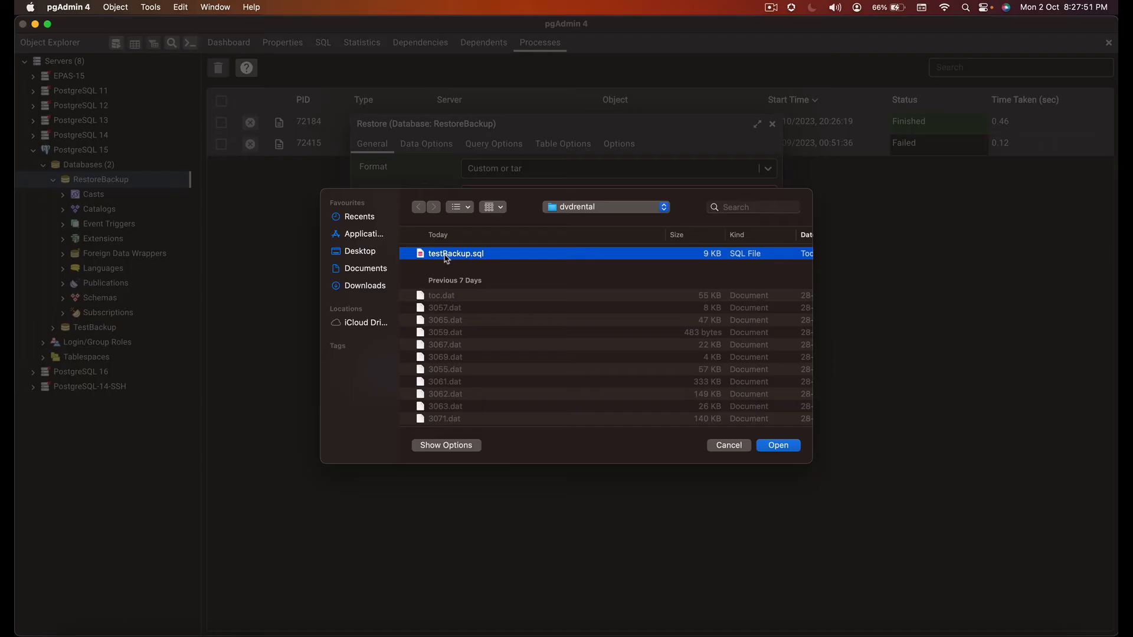
mouse_move(778, 445)
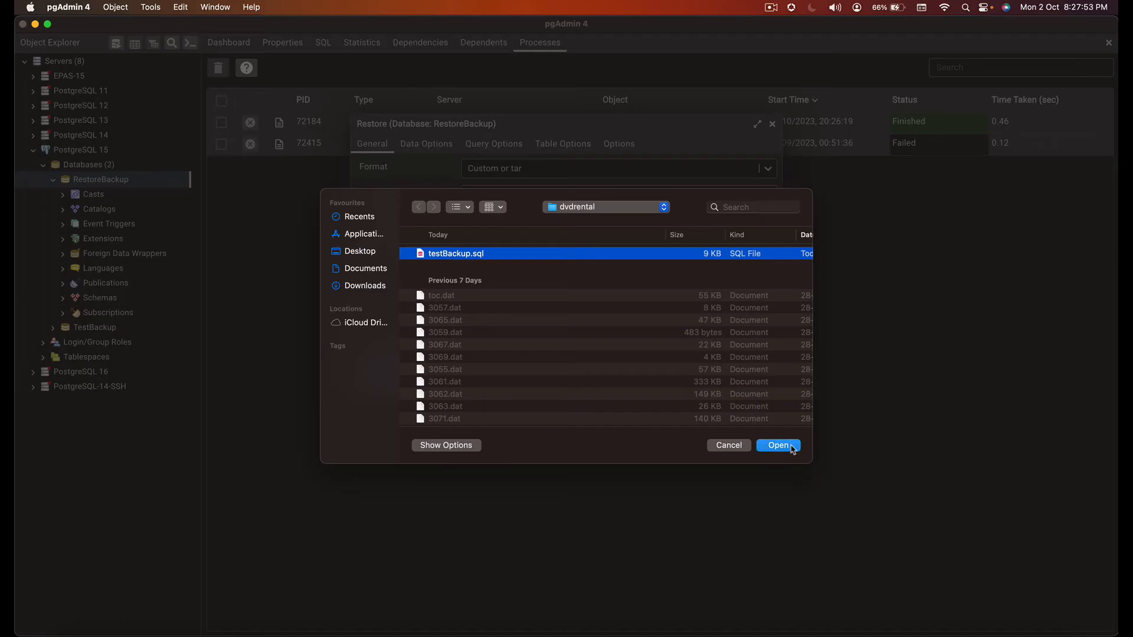
left_click(778, 445)
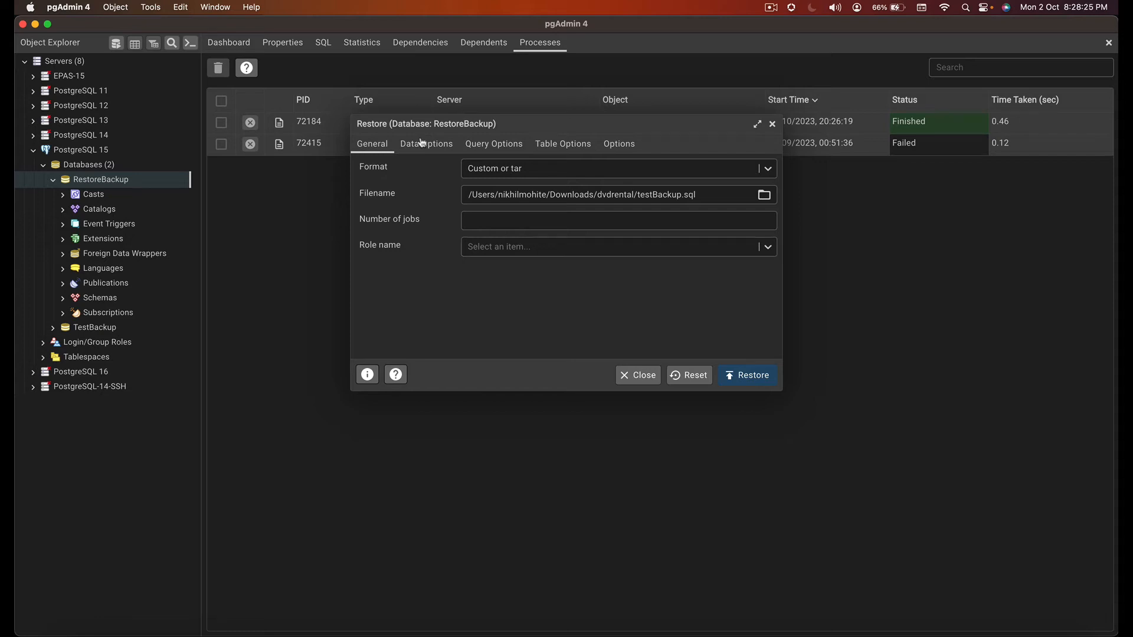
left_click(426, 142)
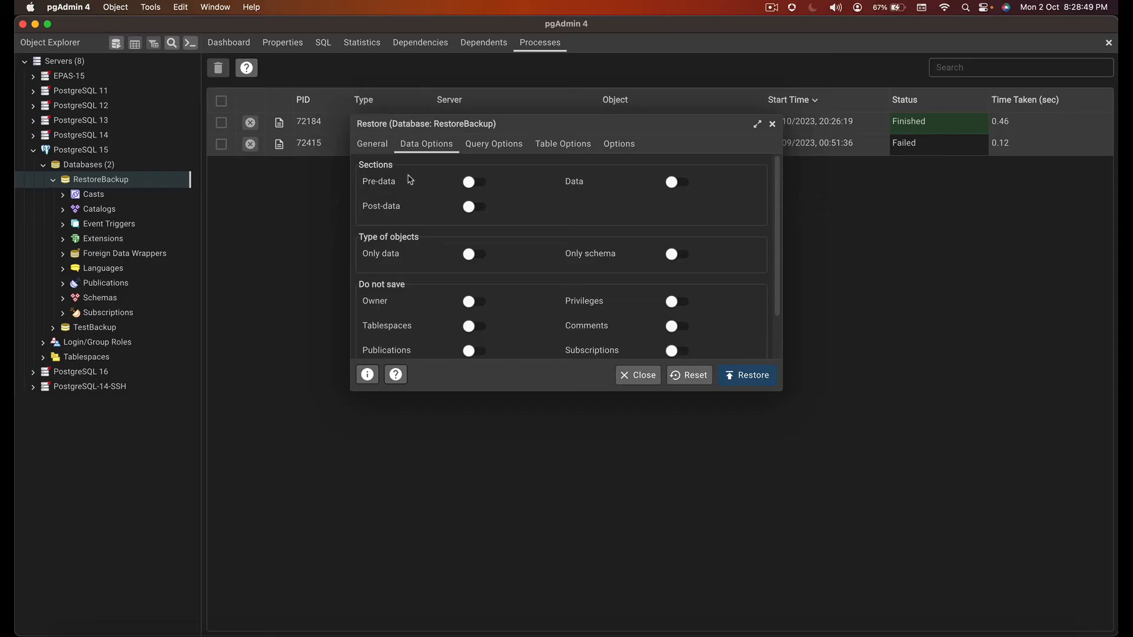
mouse_move(615, 179)
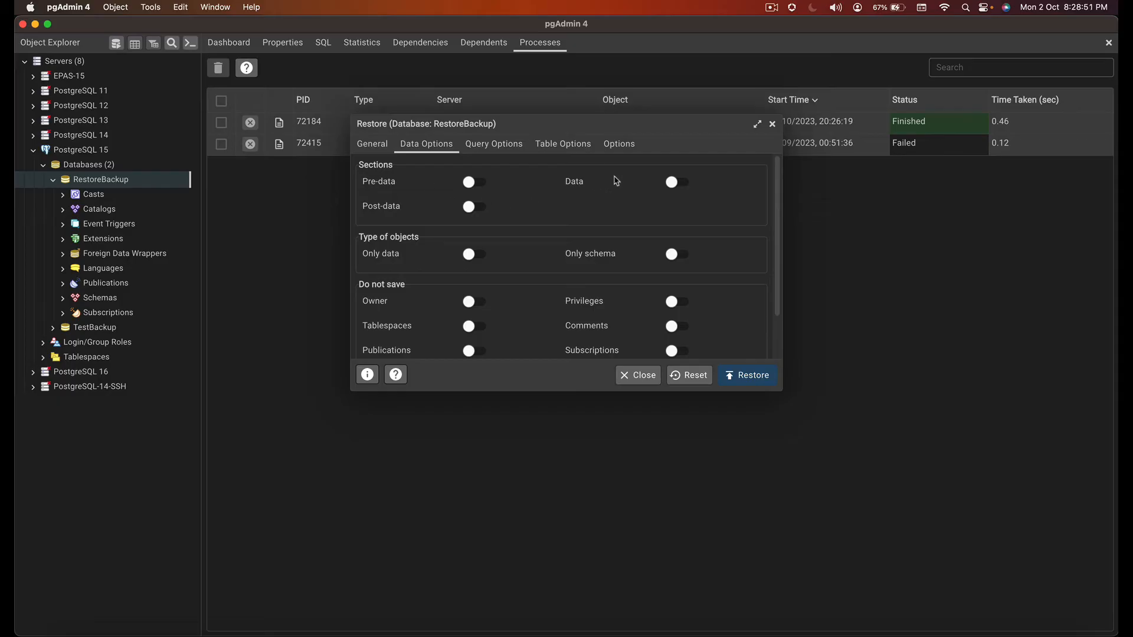
mouse_move(506, 210)
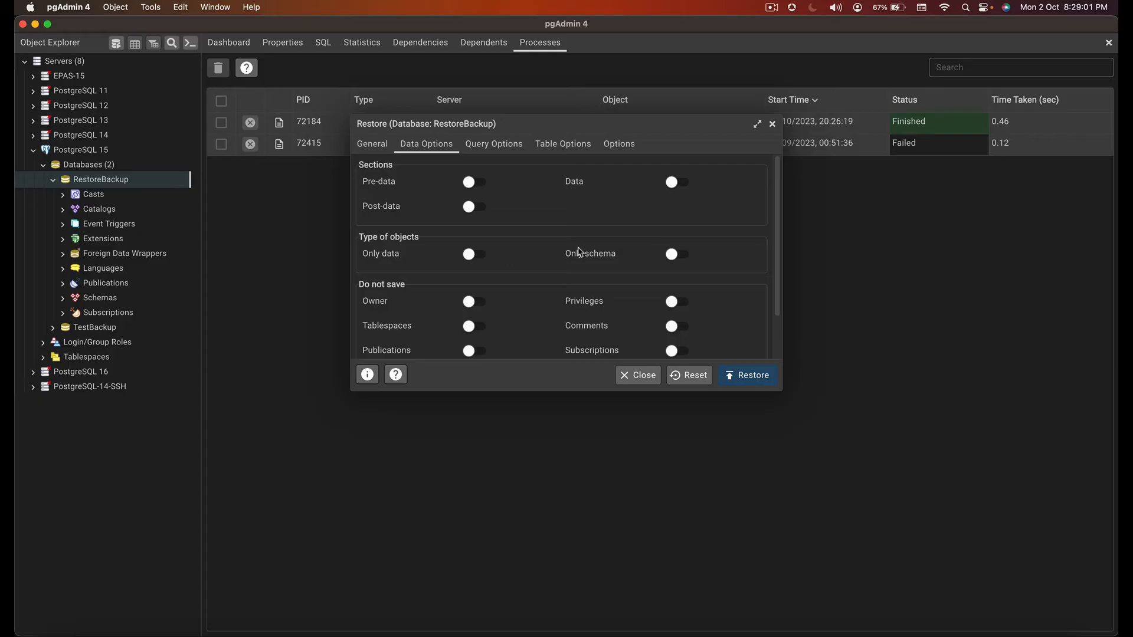
mouse_move(517, 309)
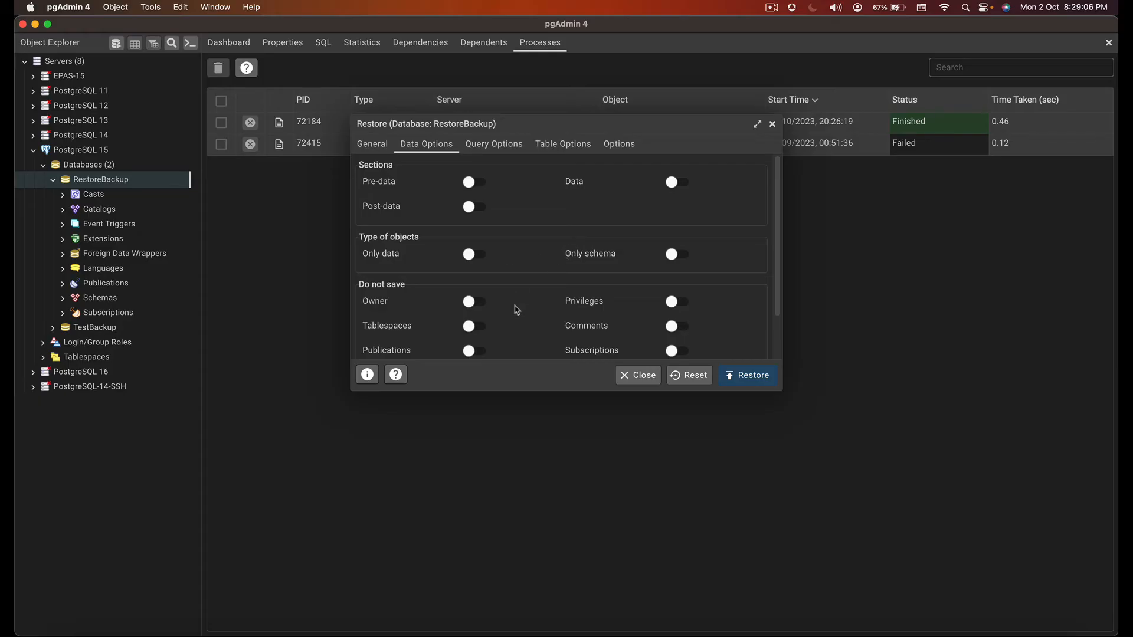
Switch on the Privileges toggle under Do not save, leaving other data options off.
scroll("down", 3)
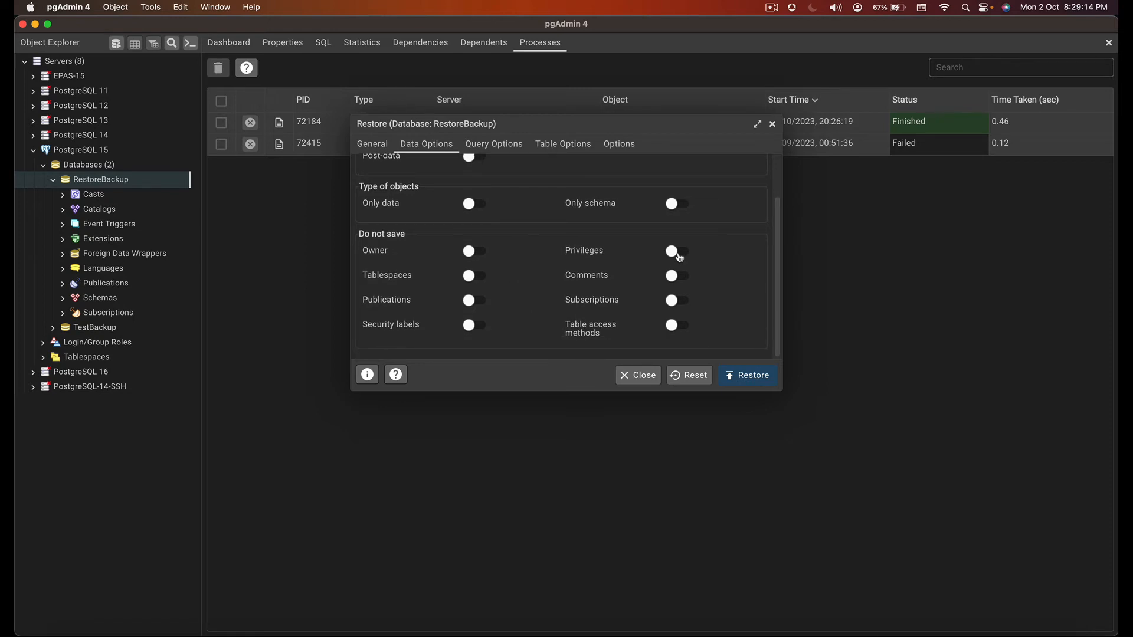
left_click(675, 250)
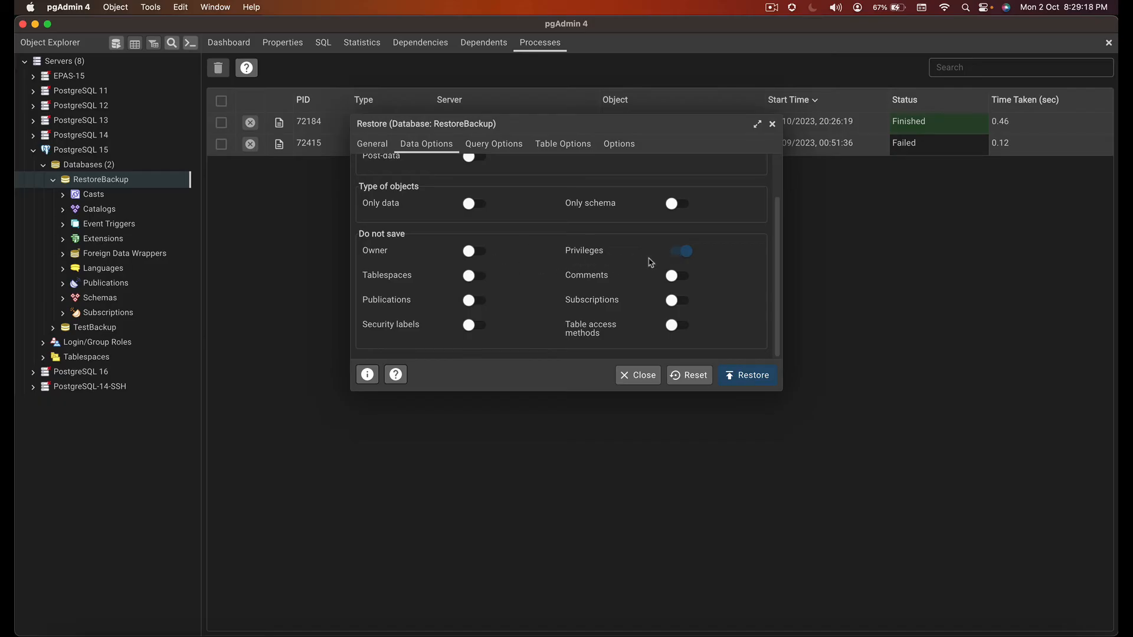
mouse_move(510, 213)
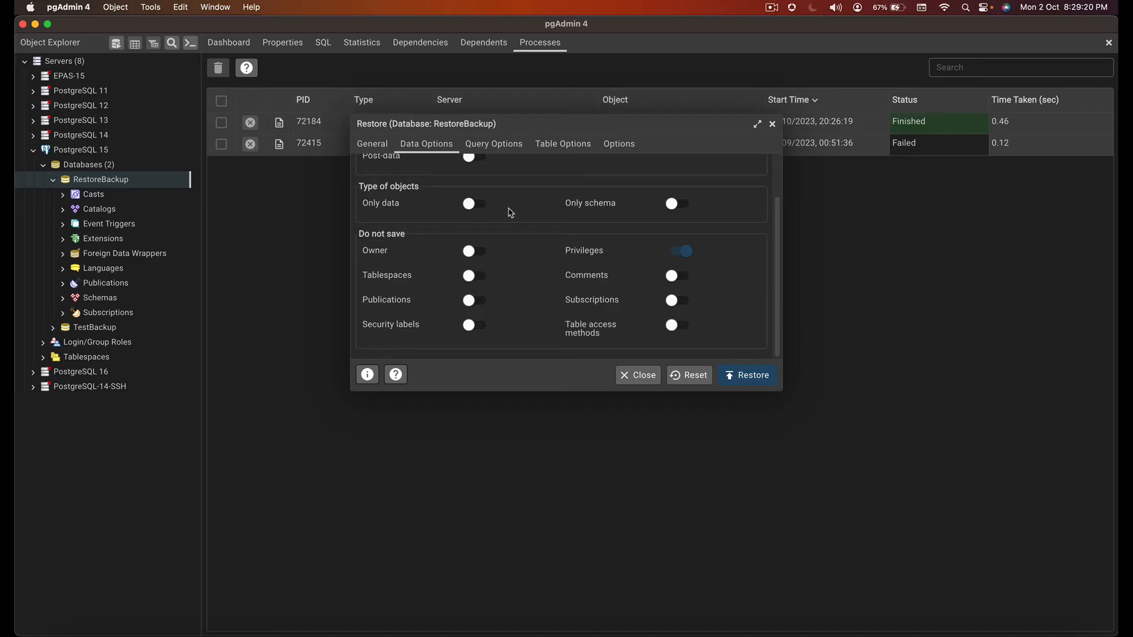
Review the Query Options, Table Options and Options tabs without changing anything.
left_click(493, 143)
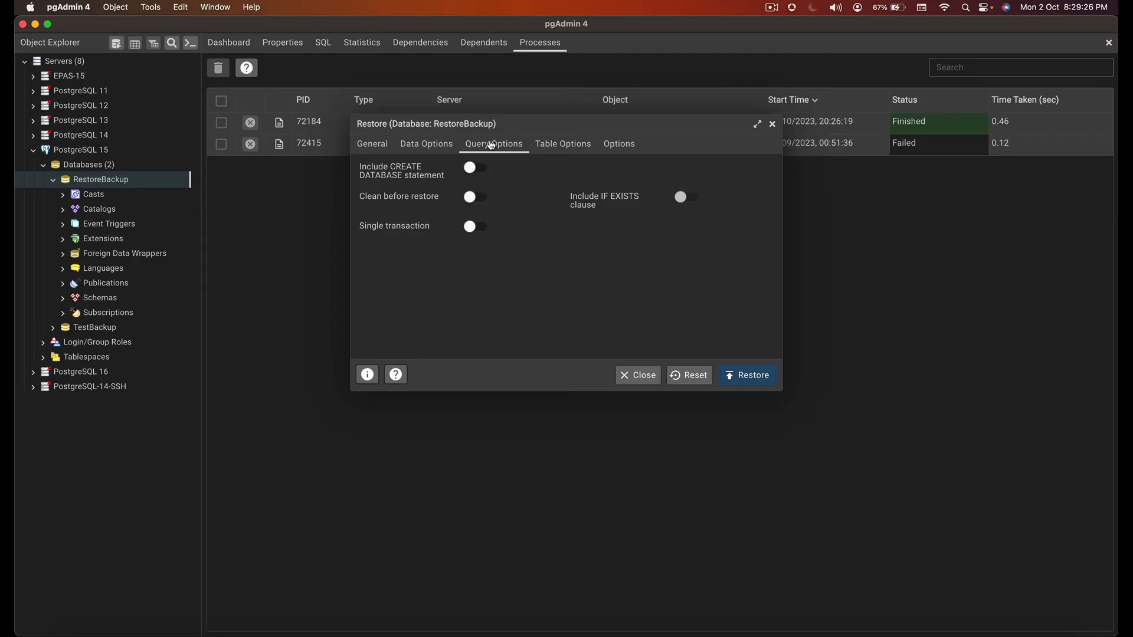
mouse_move(502, 178)
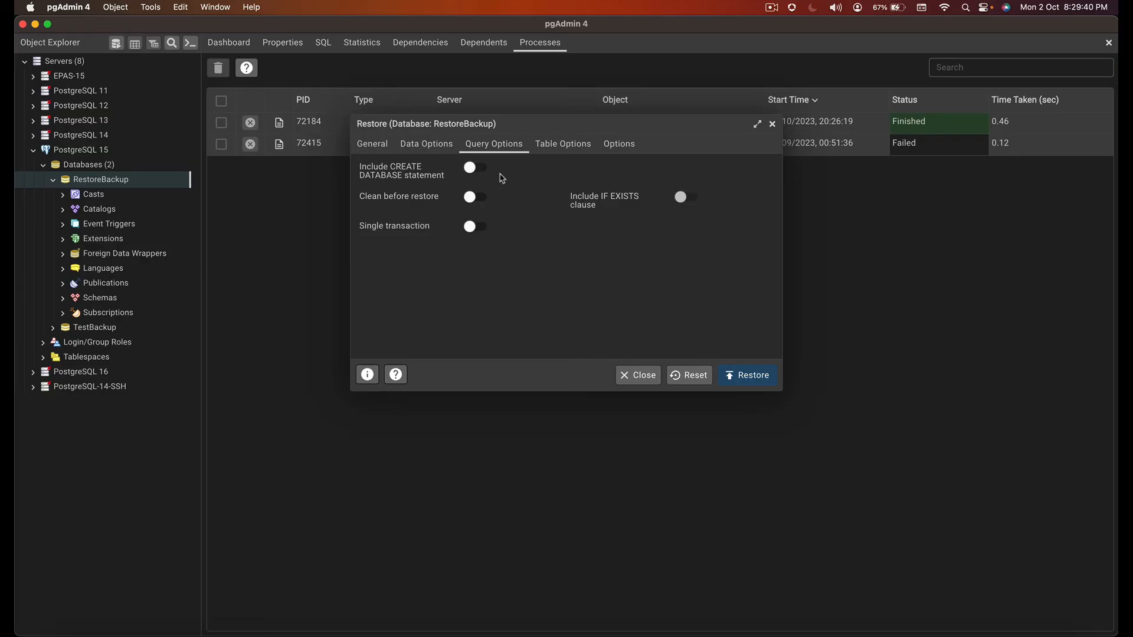
mouse_move(487, 175)
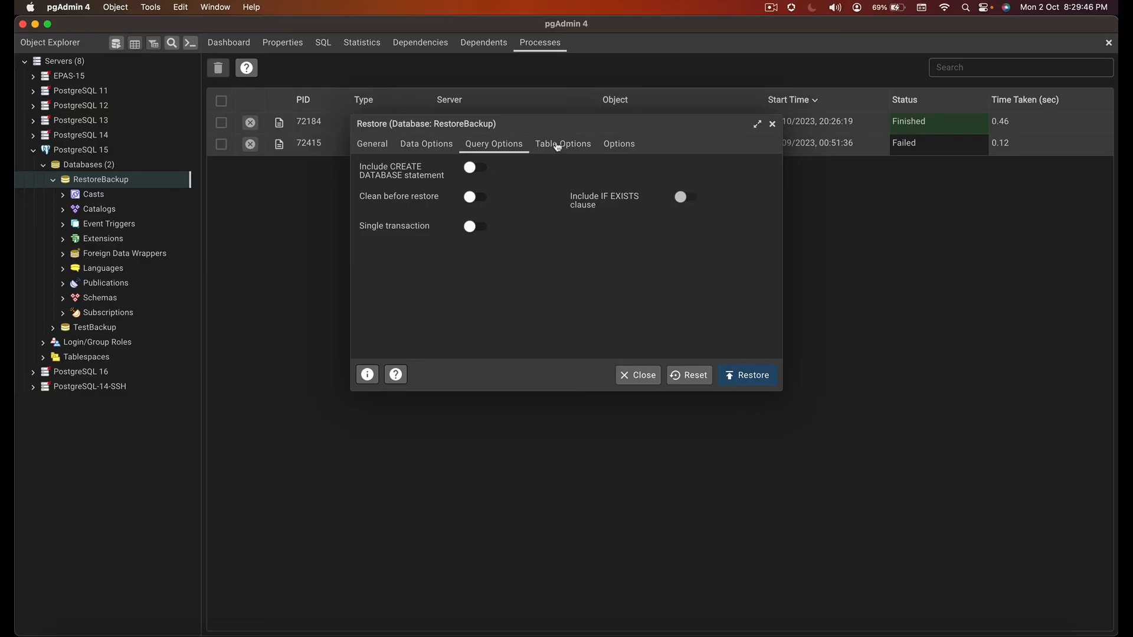
left_click(563, 144)
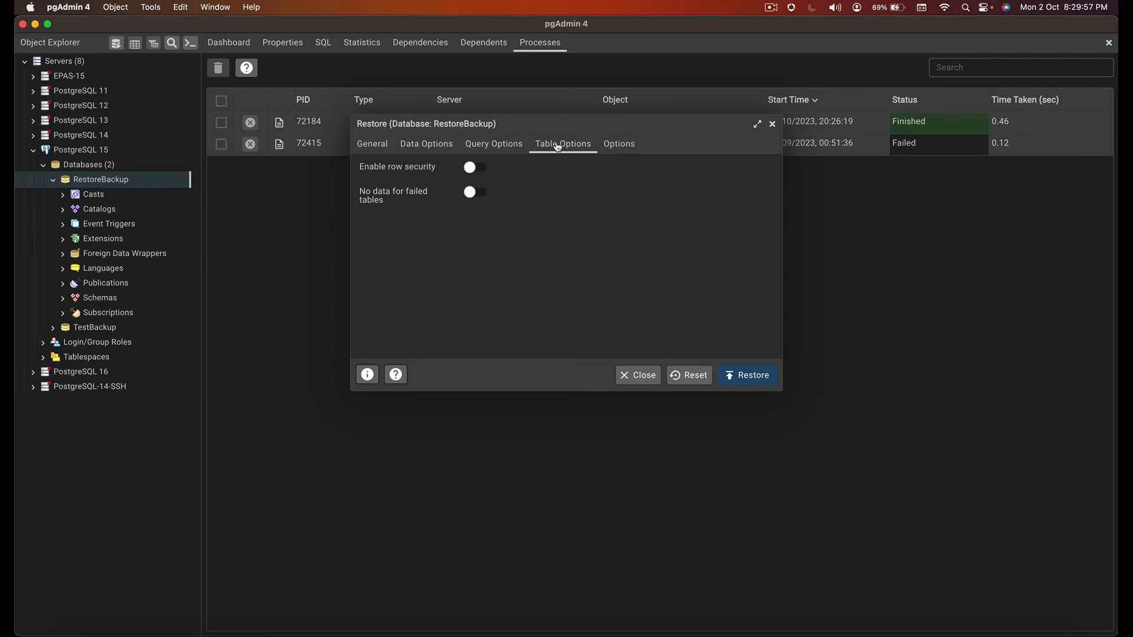
mouse_move(510, 190)
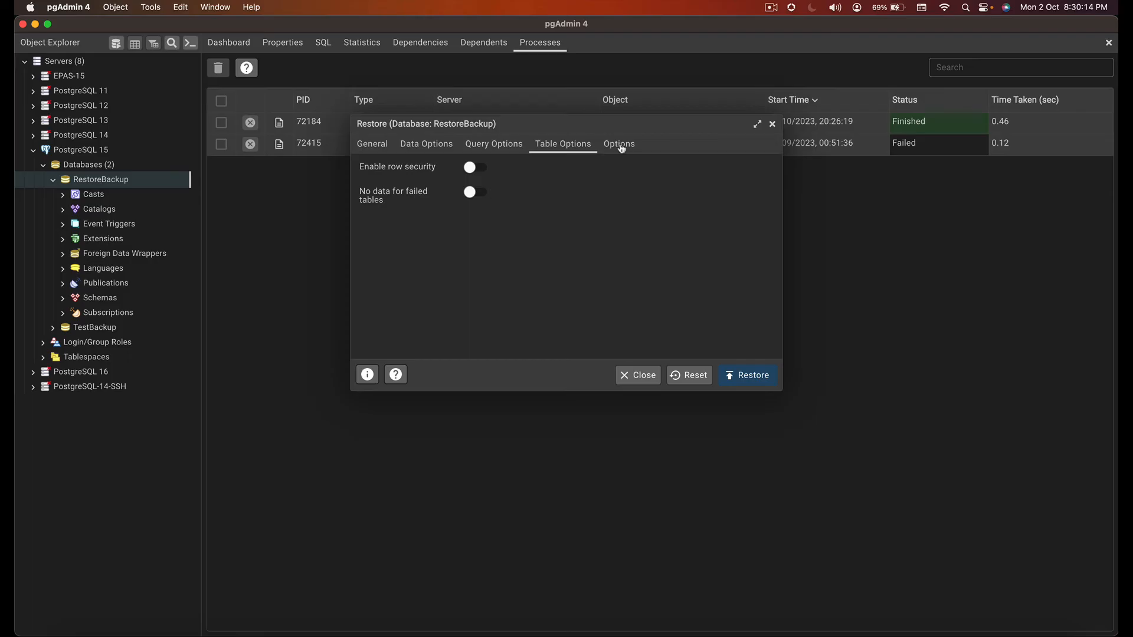
left_click(617, 144)
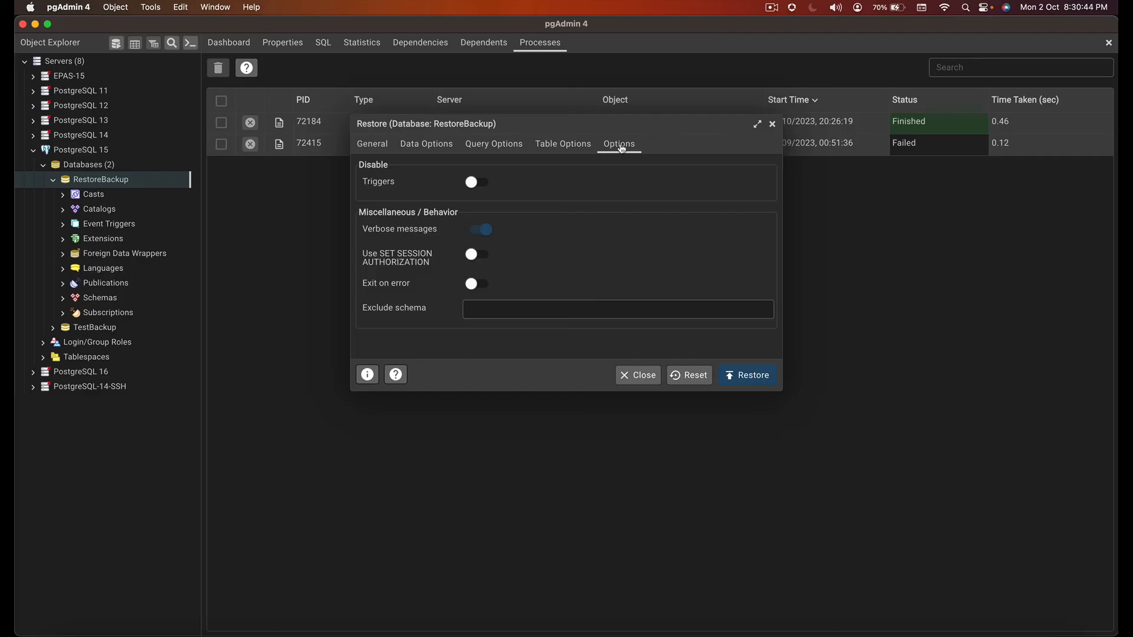
mouse_move(630, 237)
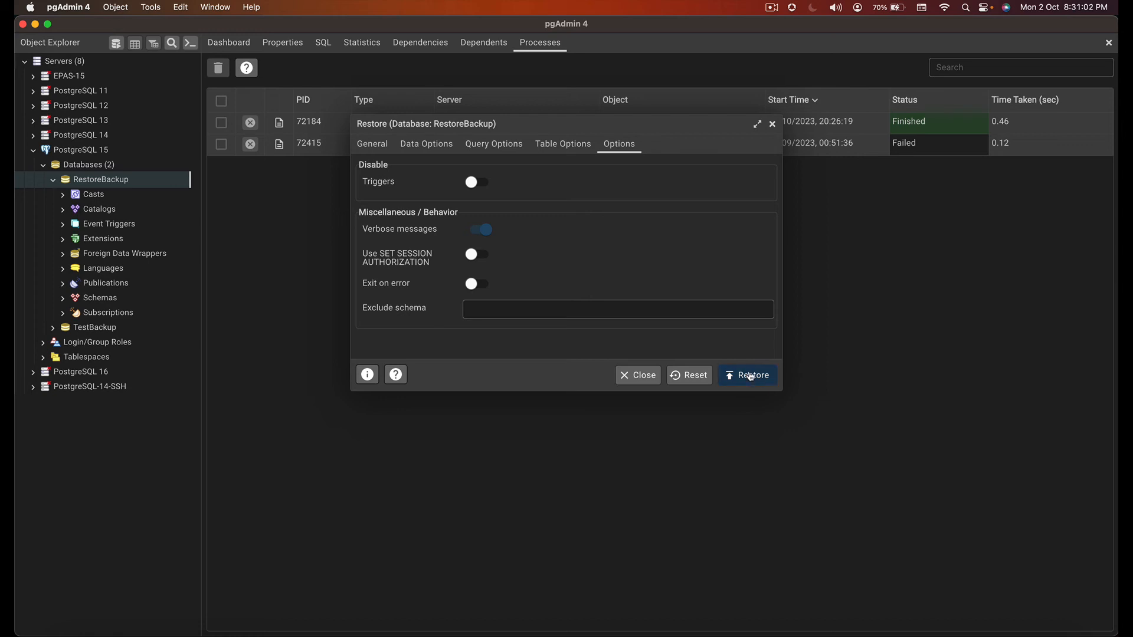
Run the restore into RestoreBackup, read its pg_restore log finishing in 0.17 seconds, and close it.
left_click(747, 376)
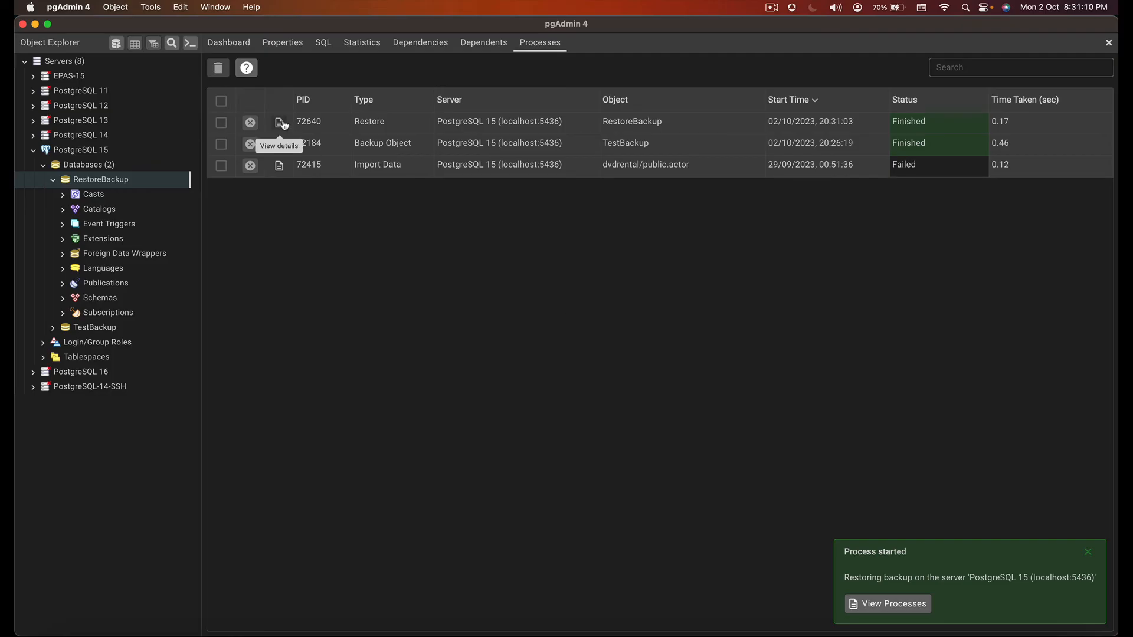
left_click(280, 122)
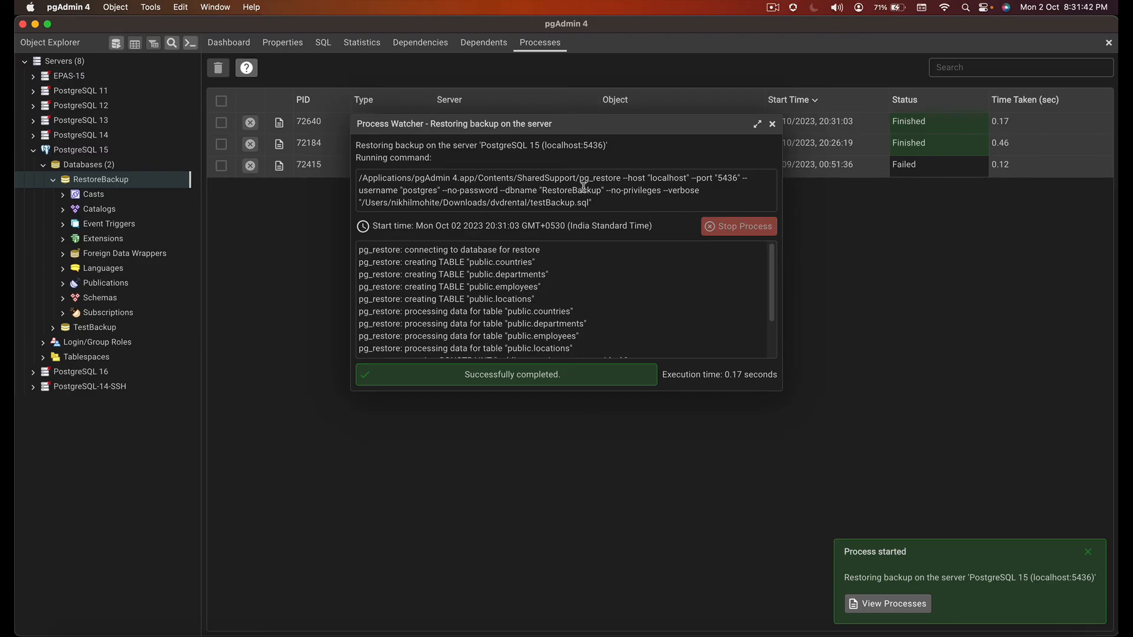
mouse_move(642, 188)
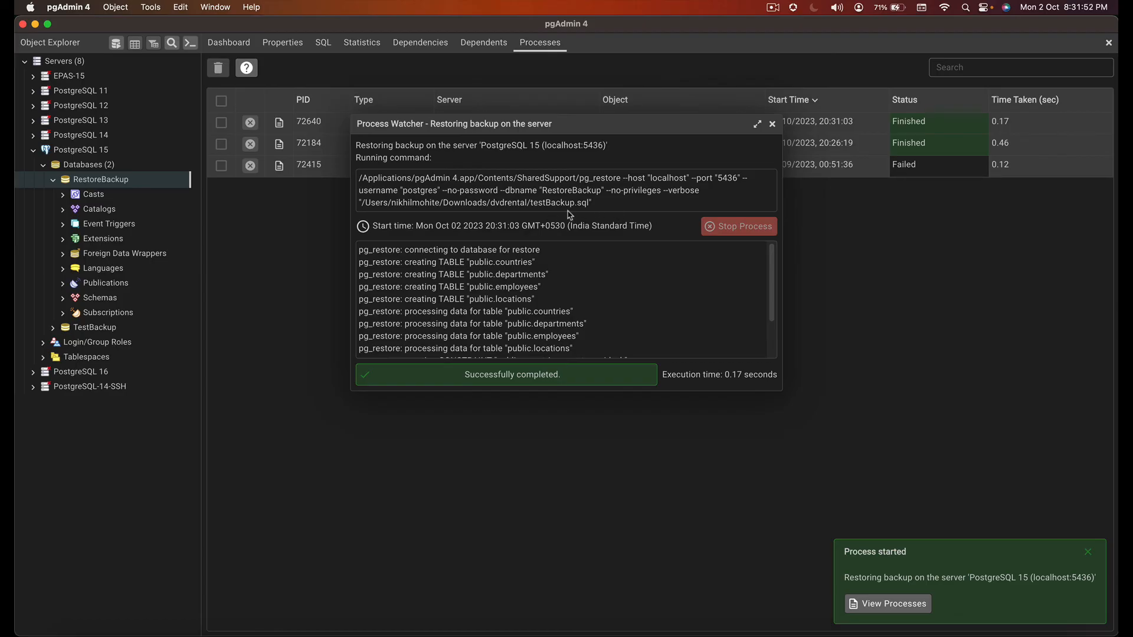
mouse_move(772, 123)
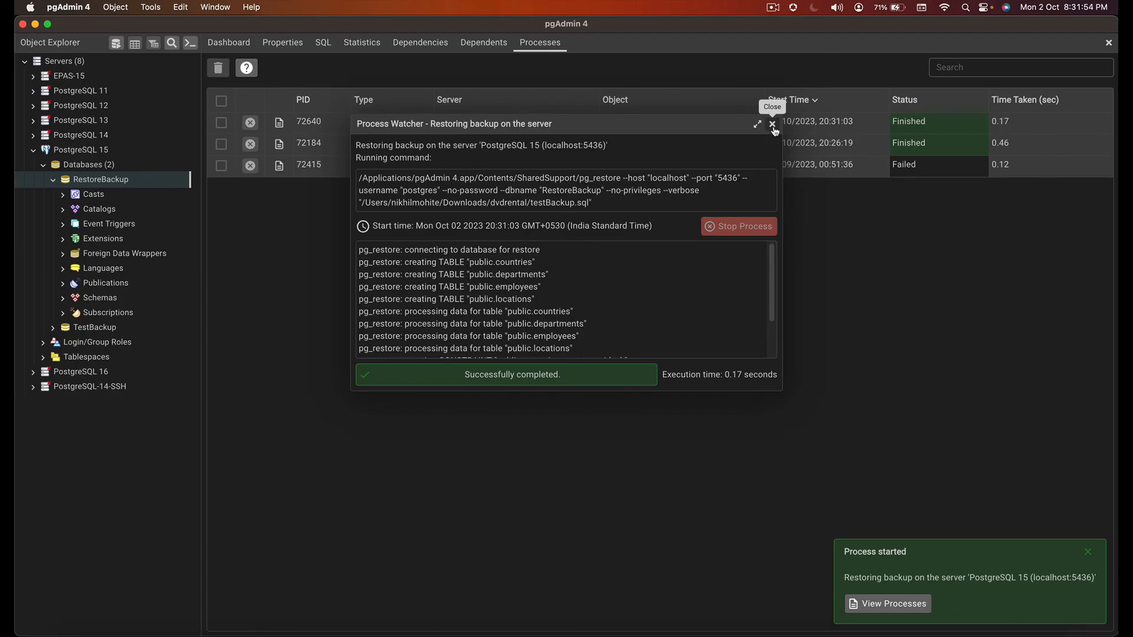
left_click(772, 124)
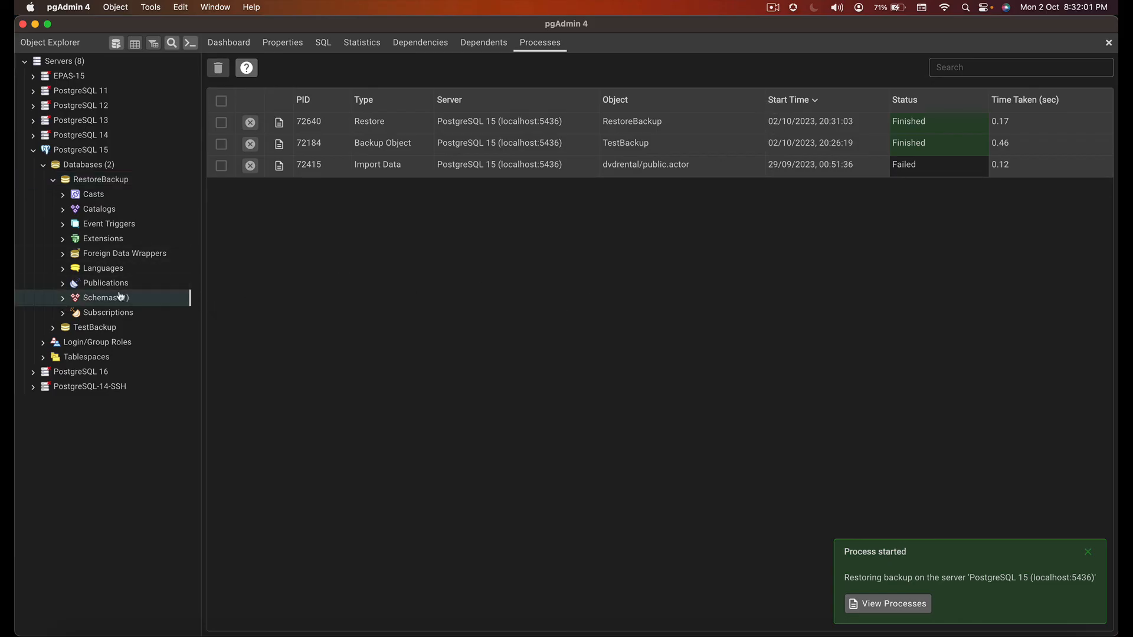
View all 25 rows of RestoreBackup's restored countries table in the query tool.
left_click(101, 179)
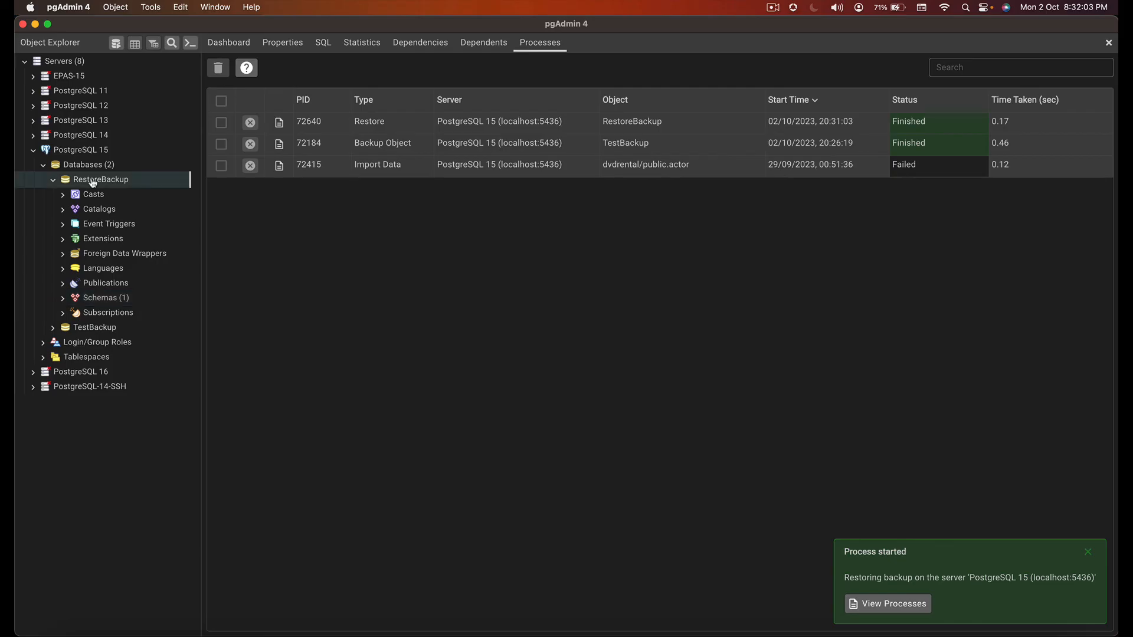
mouse_move(123, 253)
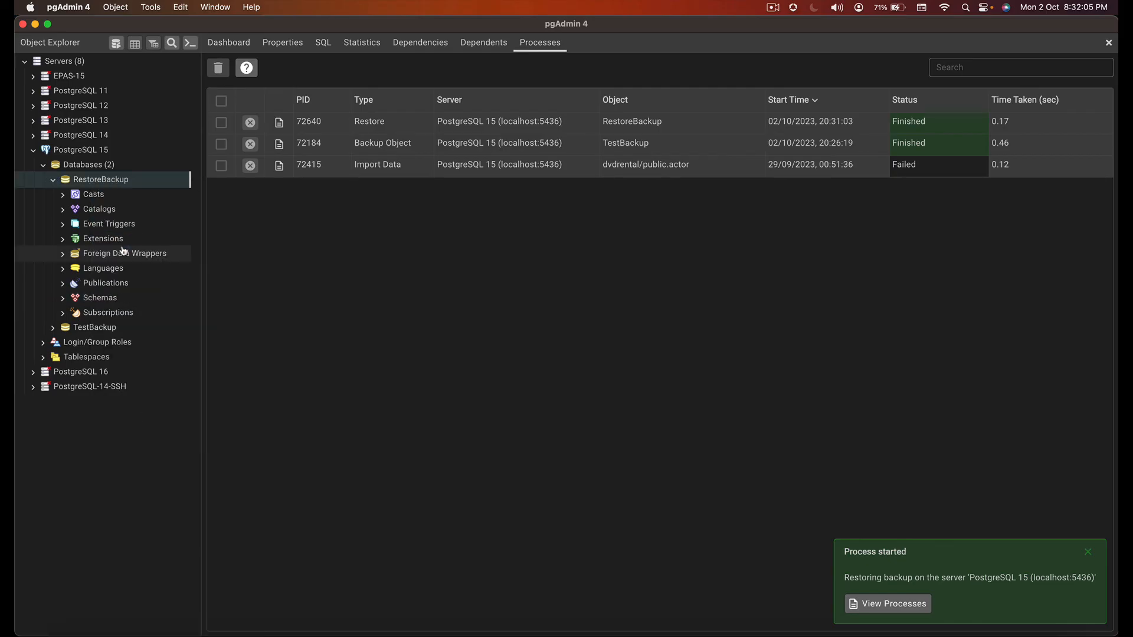
left_click(63, 297)
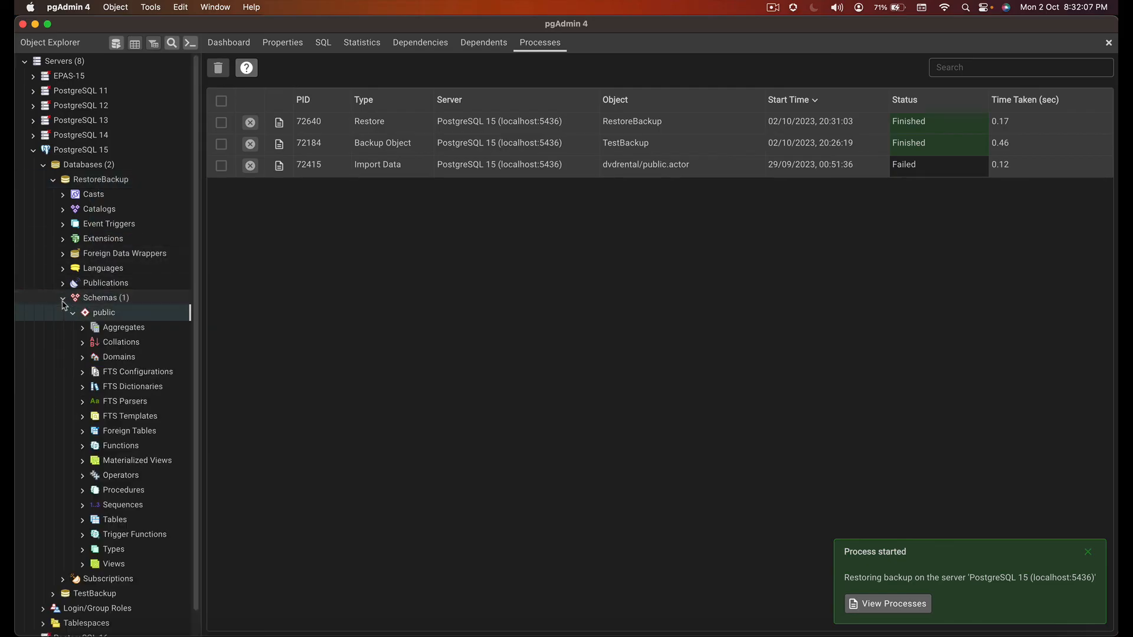
left_click(114, 520)
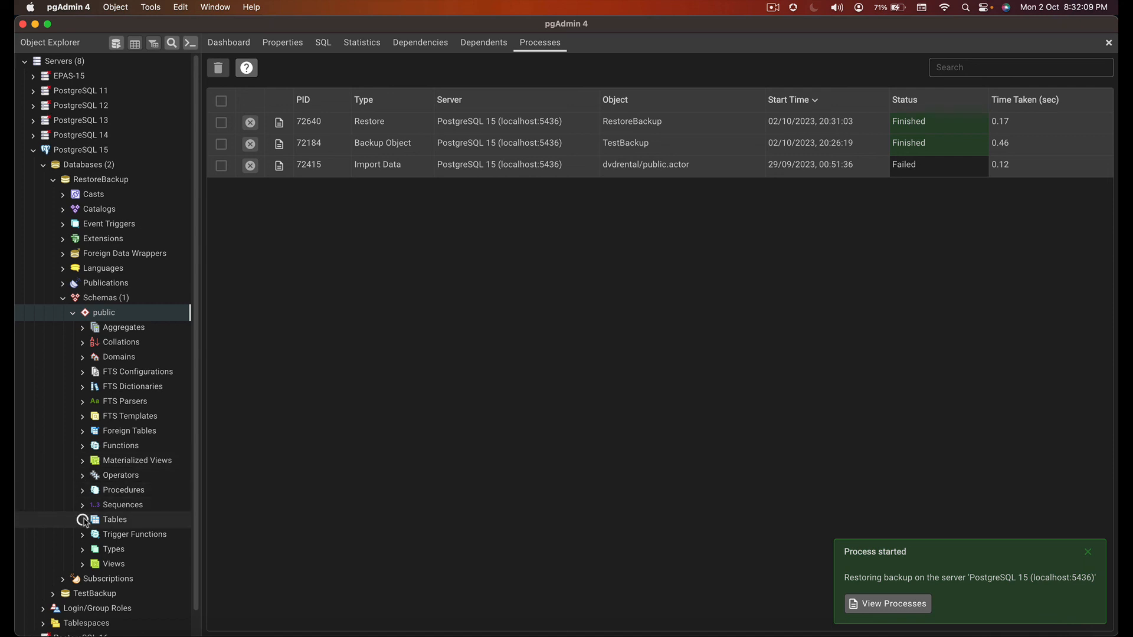
left_click(115, 519)
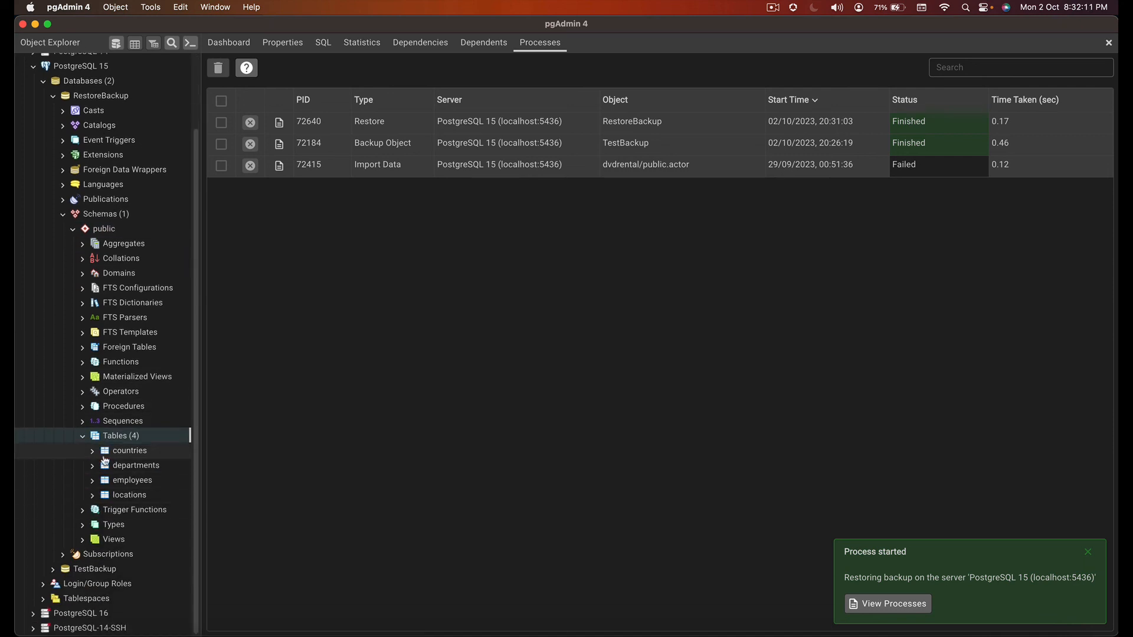
left_click(105, 449)
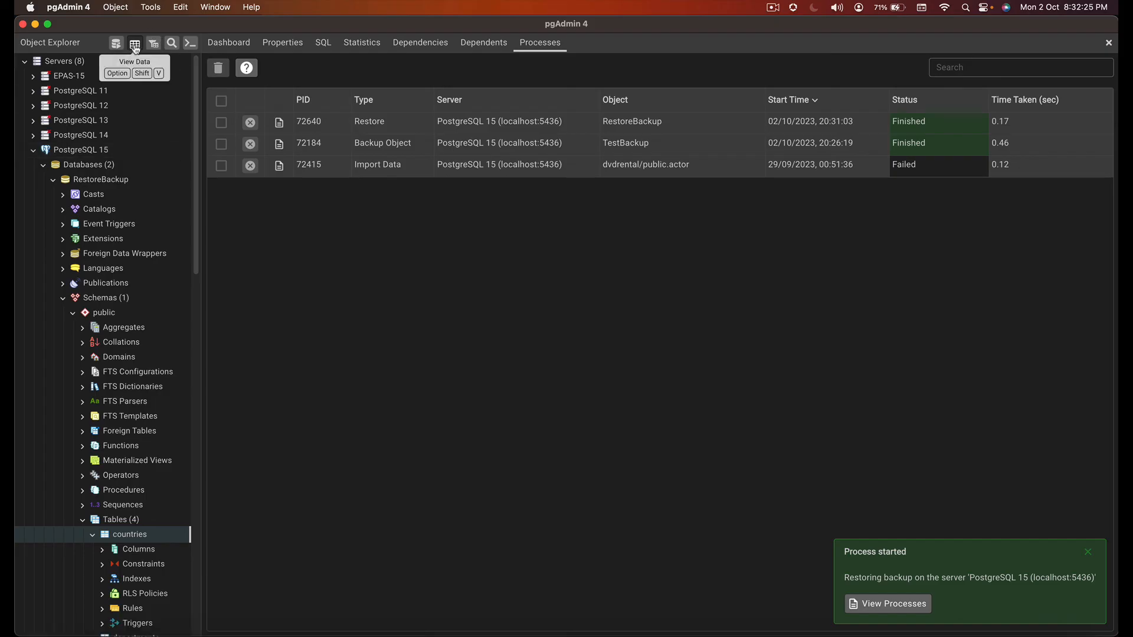
left_click(134, 43)
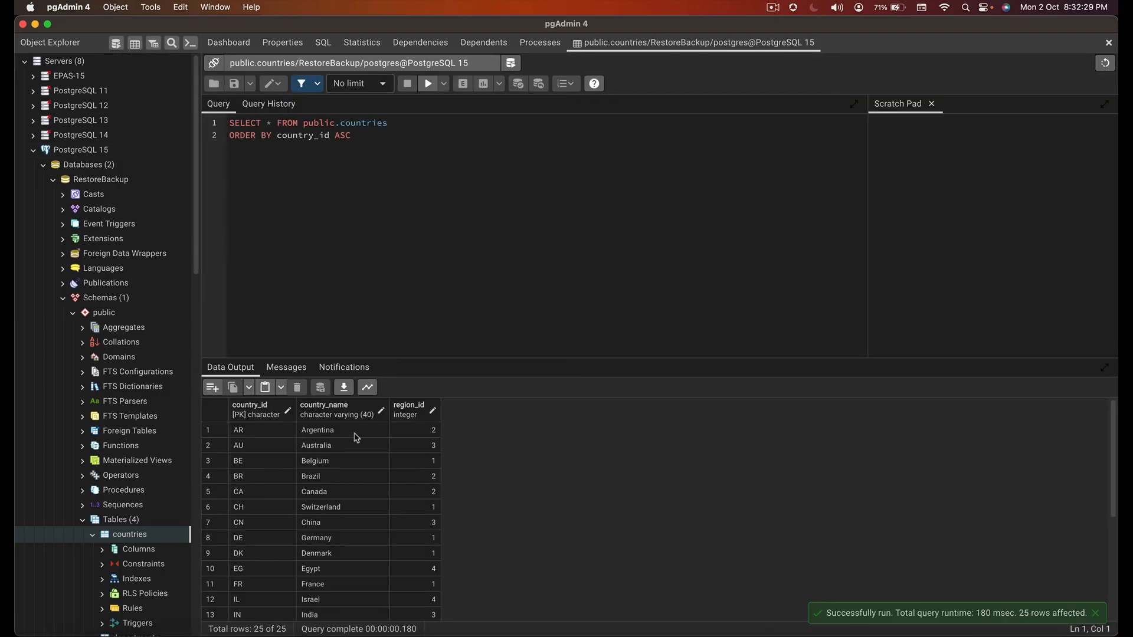
scroll("down", 3)
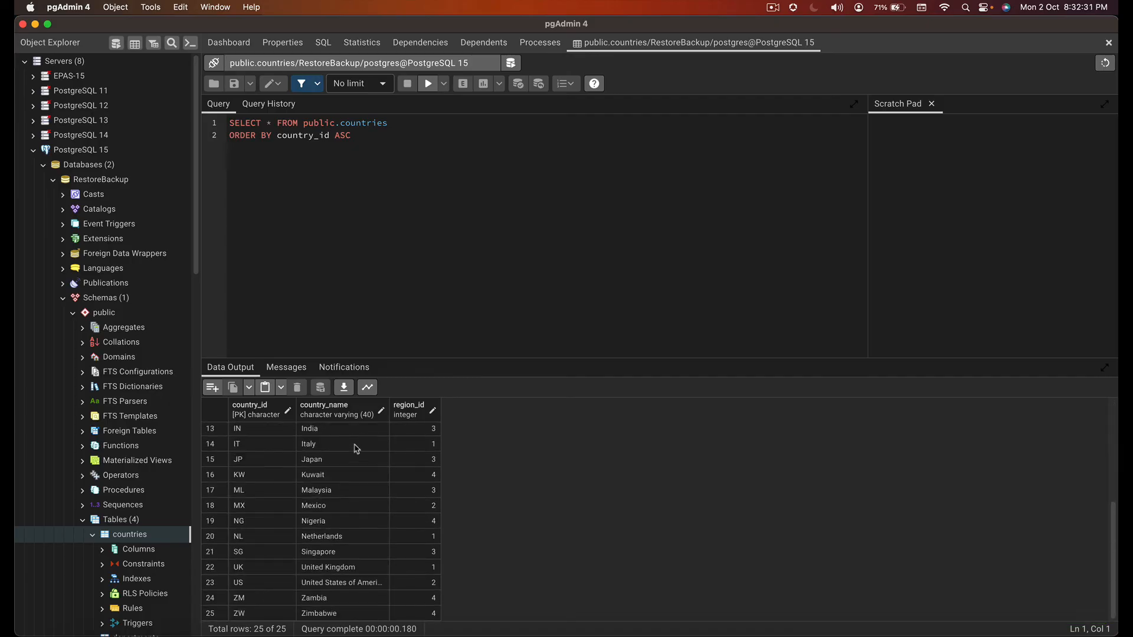